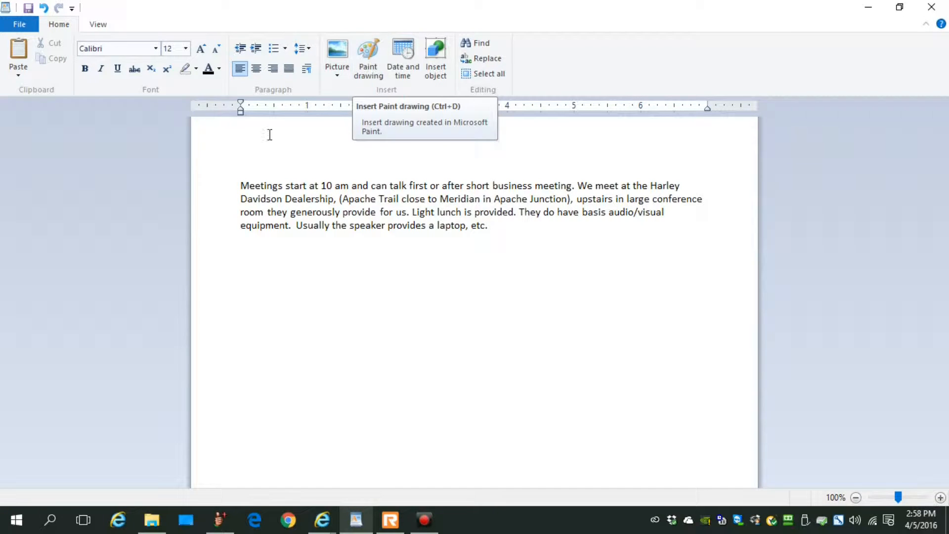
pyautogui.moveTo(281, 149)
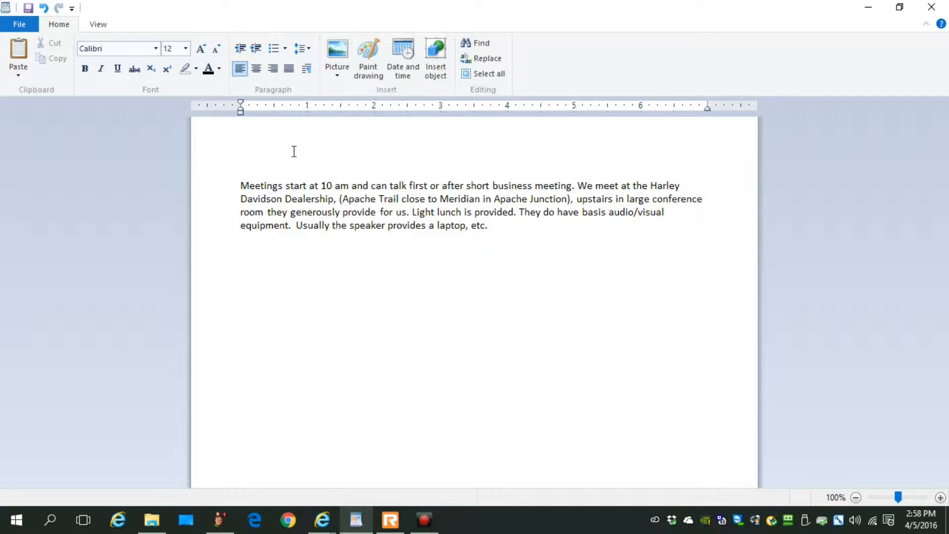
# - Select the word 'Apache' and the bracketed location phrase in the meeting paragraph
pyautogui.click(339, 199)
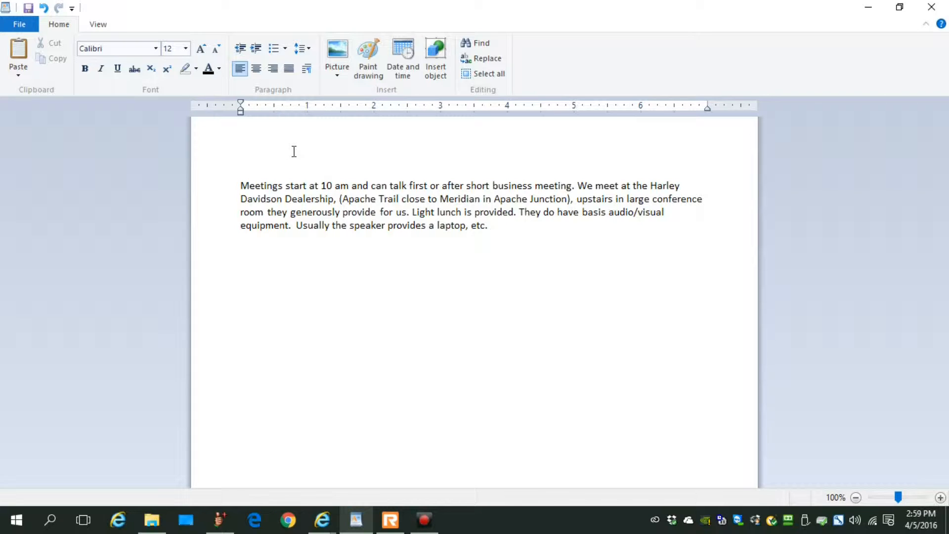
pyautogui.moveTo(355, 251)
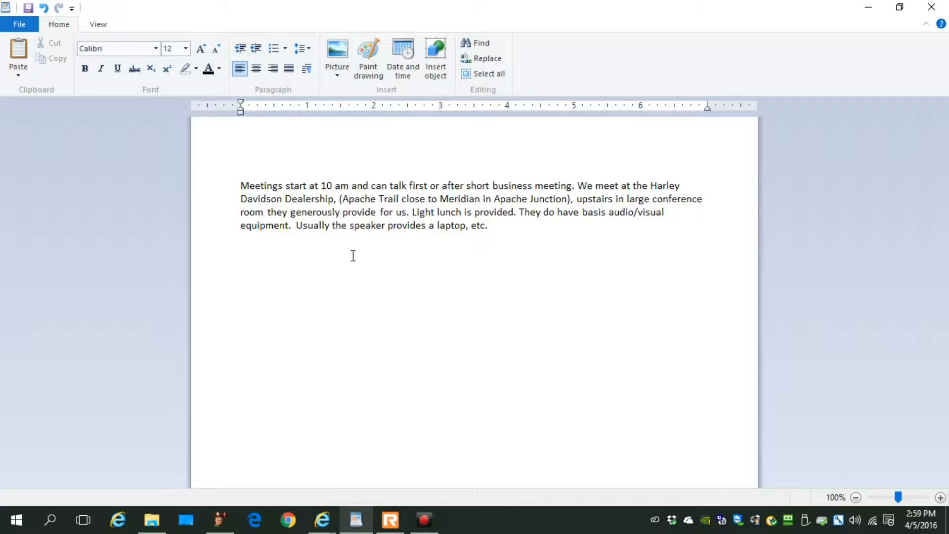
pyautogui.click(490, 226)
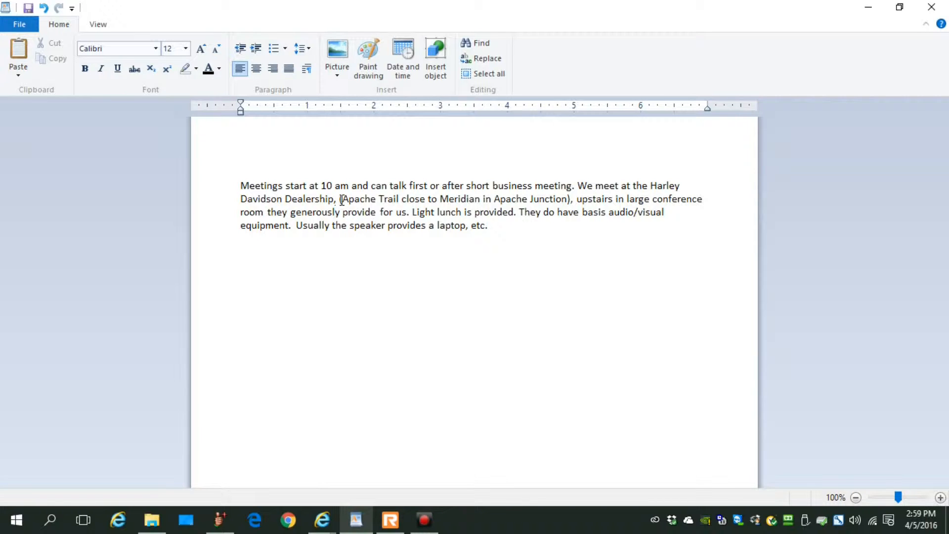
pyautogui.doubleClick(358, 198)
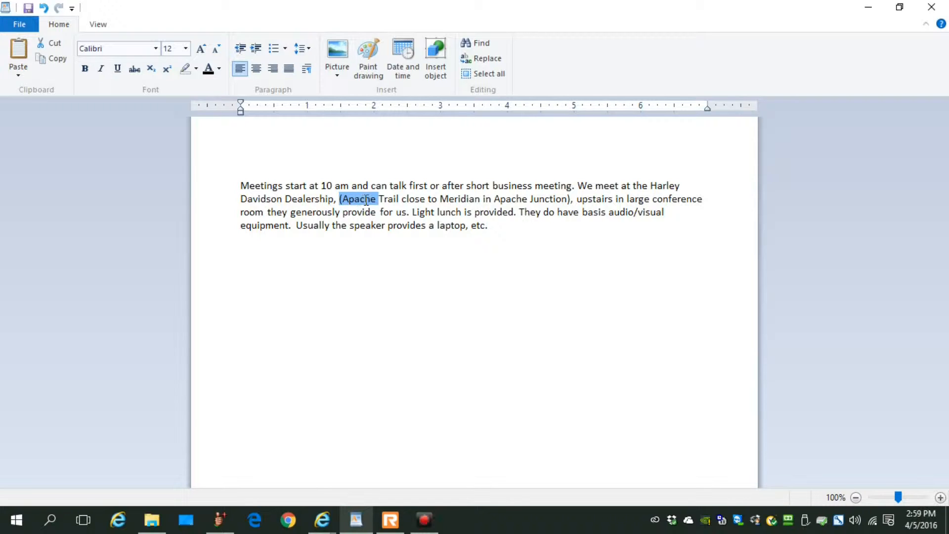
pyautogui.moveTo(377, 199); pyautogui.dragTo(401, 199)
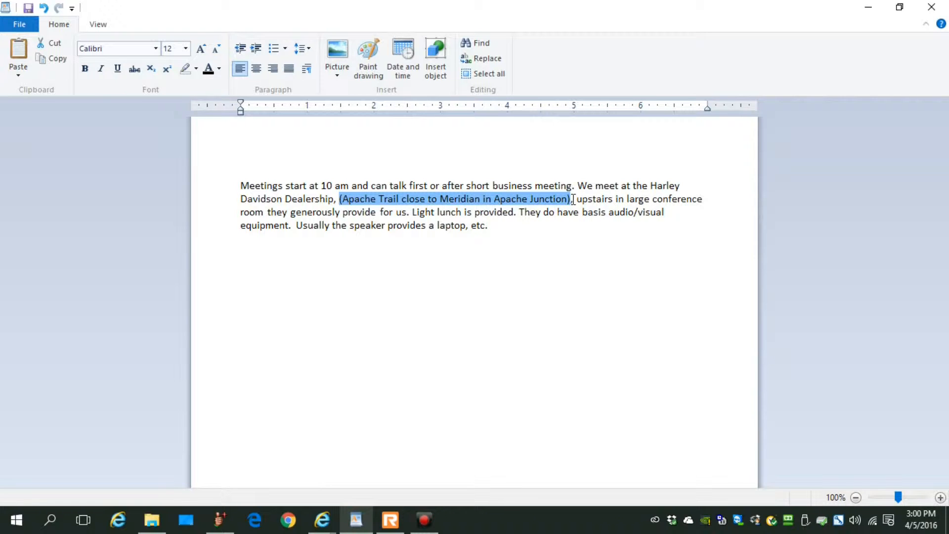
pyautogui.moveTo(505, 201)
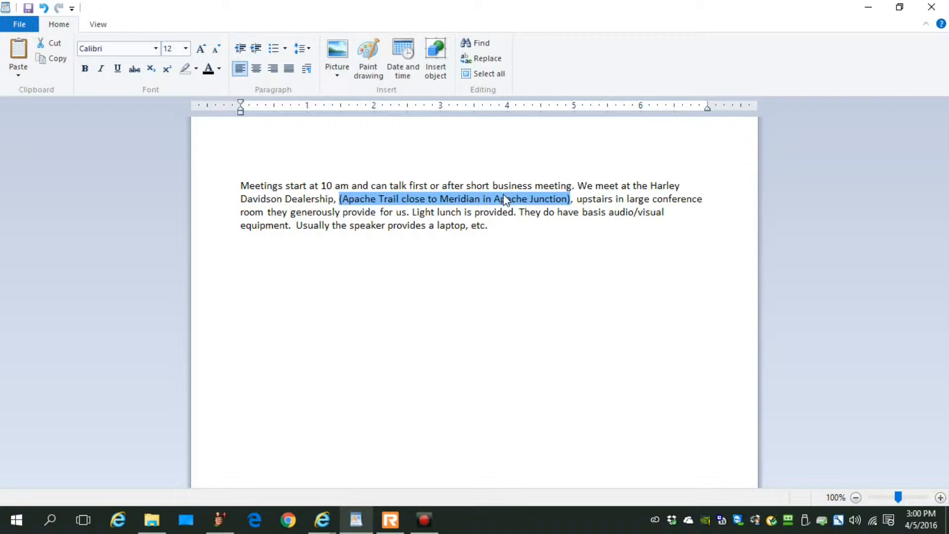
pyautogui.moveTo(499, 205)
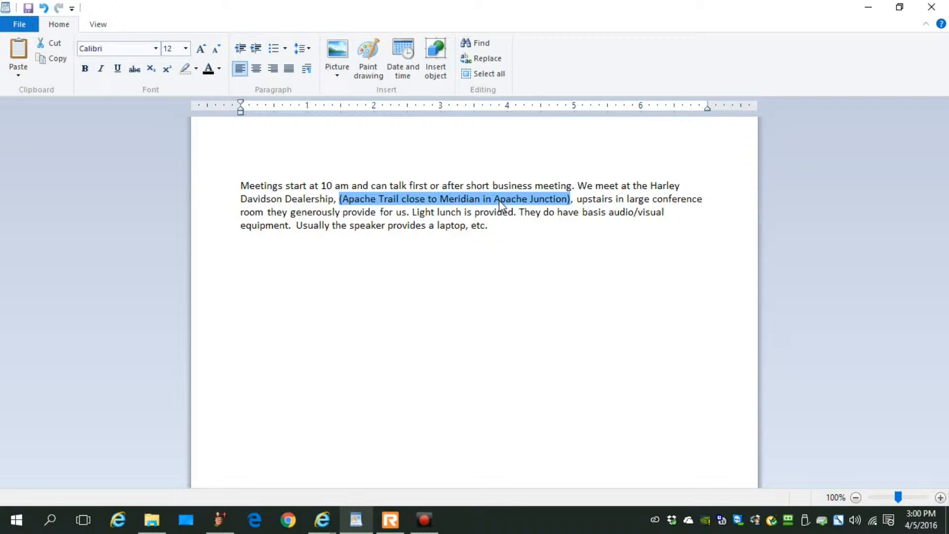
# - Select 'generously provide for us. Light lunch' and open its right-click editing menu
pyautogui.click(339, 199)
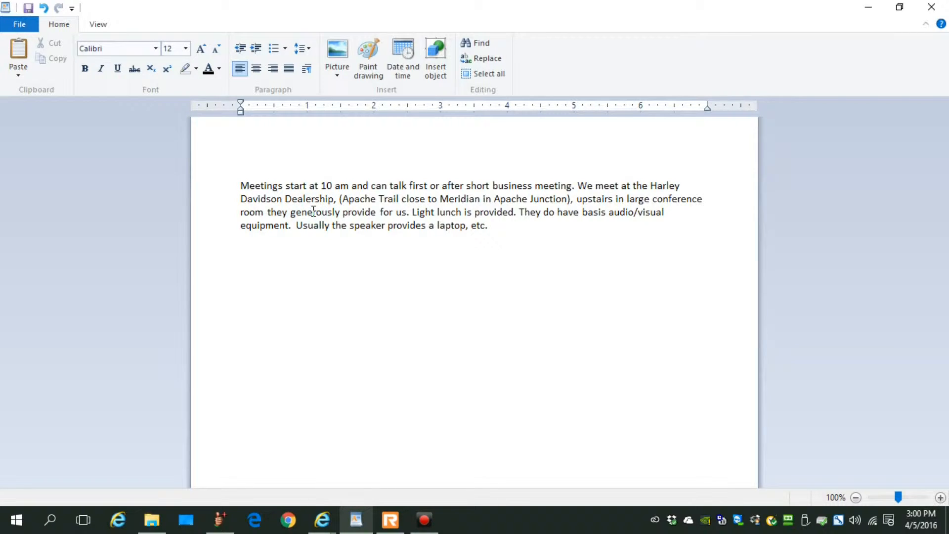
pyautogui.moveTo(290, 212); pyautogui.dragTo(393, 212)
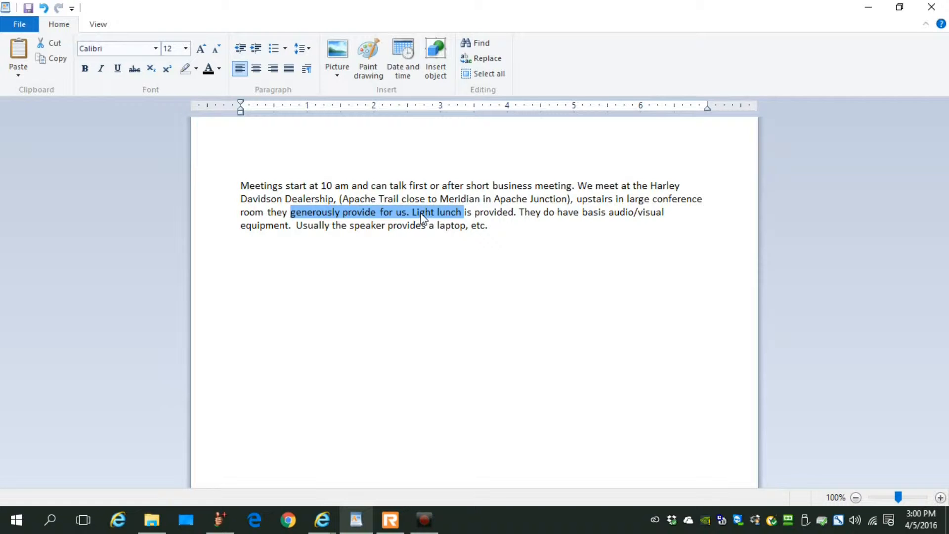
pyautogui.rightClick(423, 217)
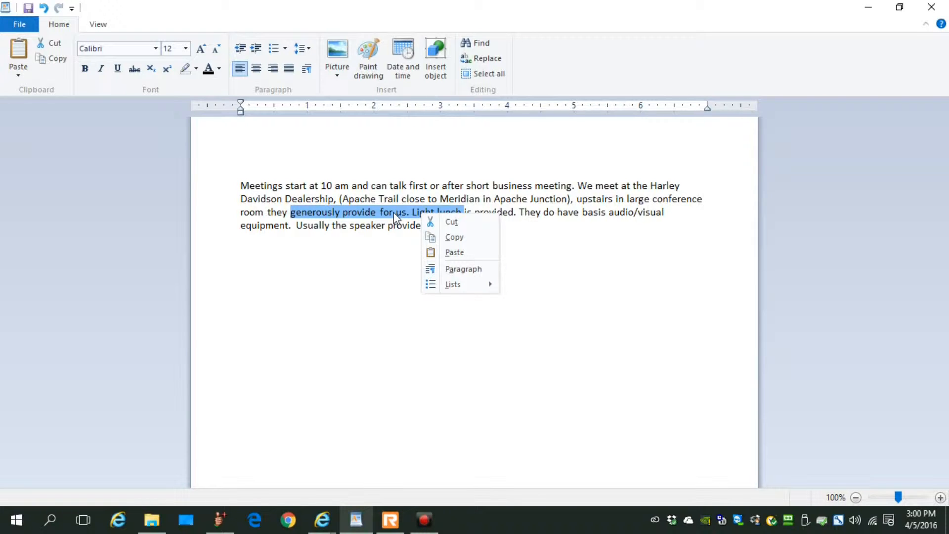
pyautogui.moveTo(394, 248)
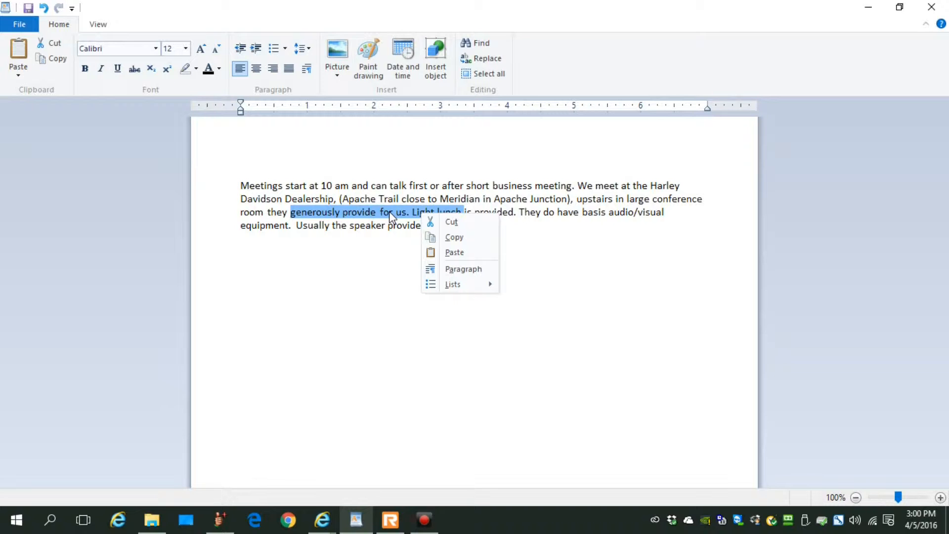
pyautogui.moveTo(871, 20)
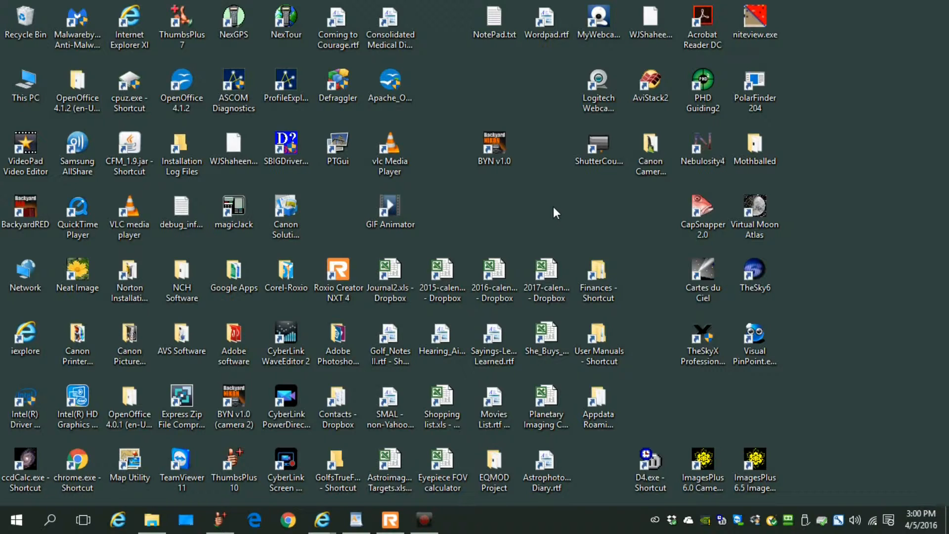
pyautogui.click(598, 147)
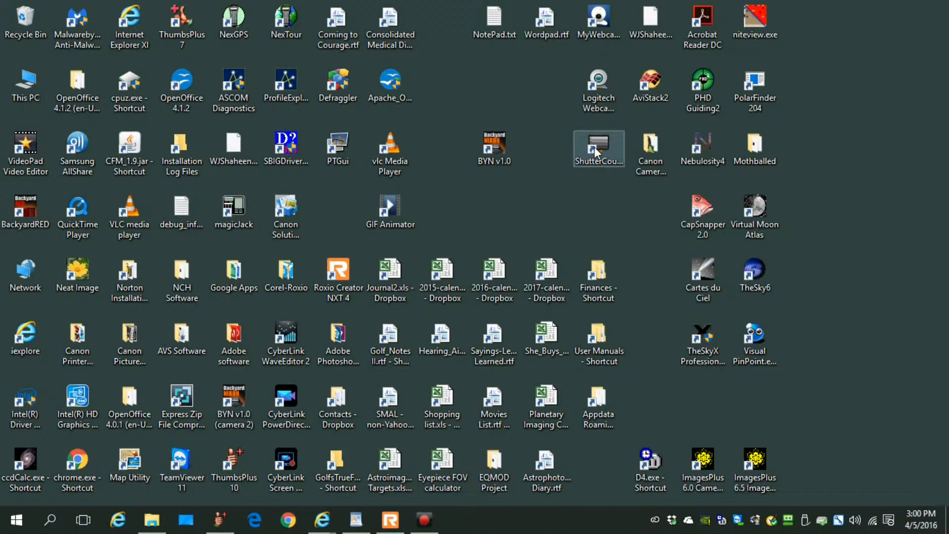
pyautogui.click(598, 146)
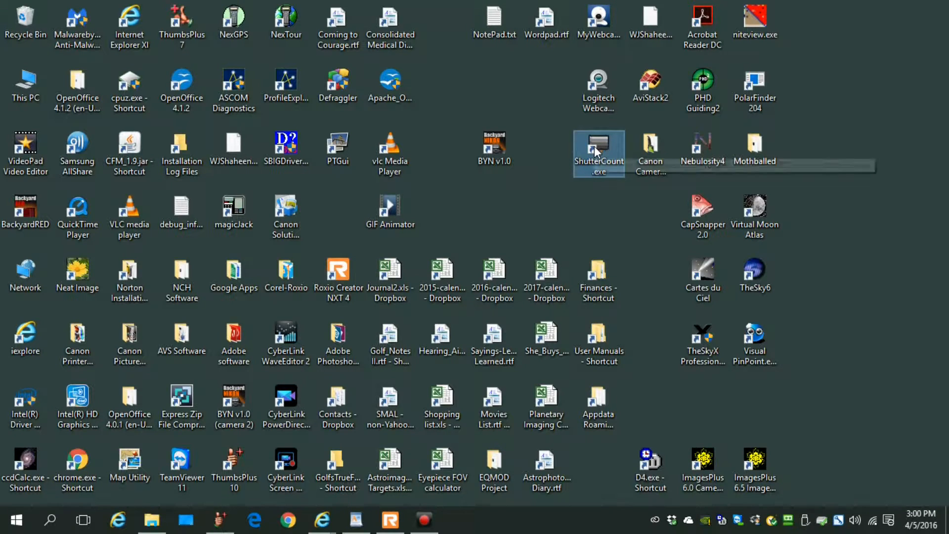
pyautogui.rightClick(598, 148)
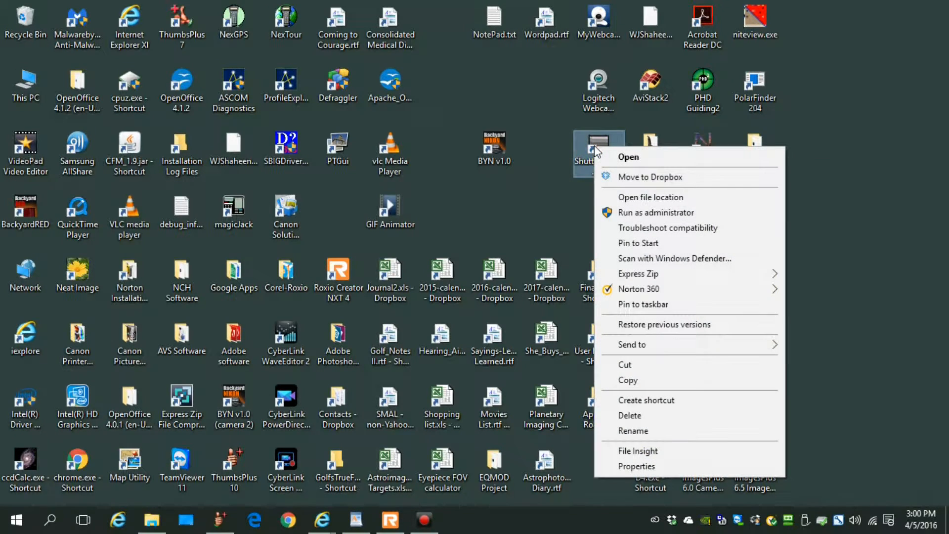
pyautogui.moveTo(655, 212)
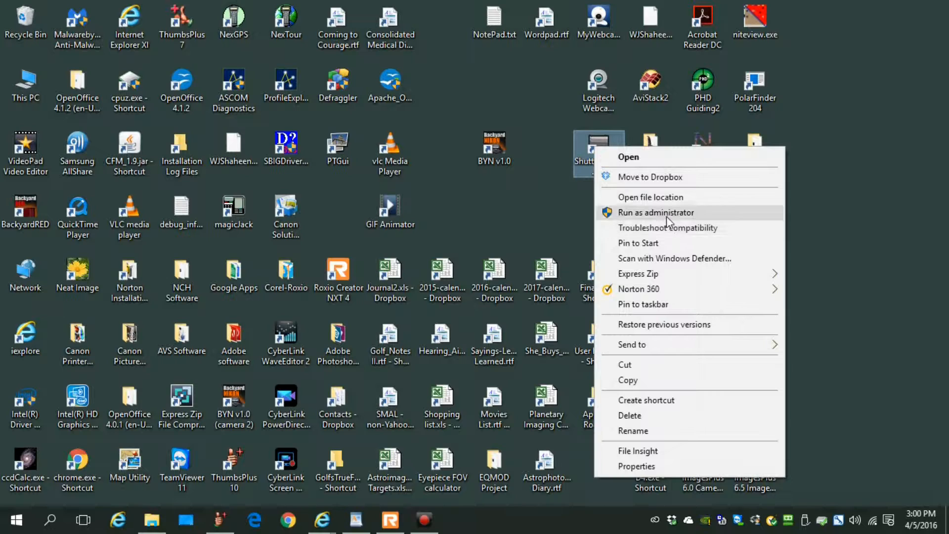
pyautogui.moveTo(668, 227)
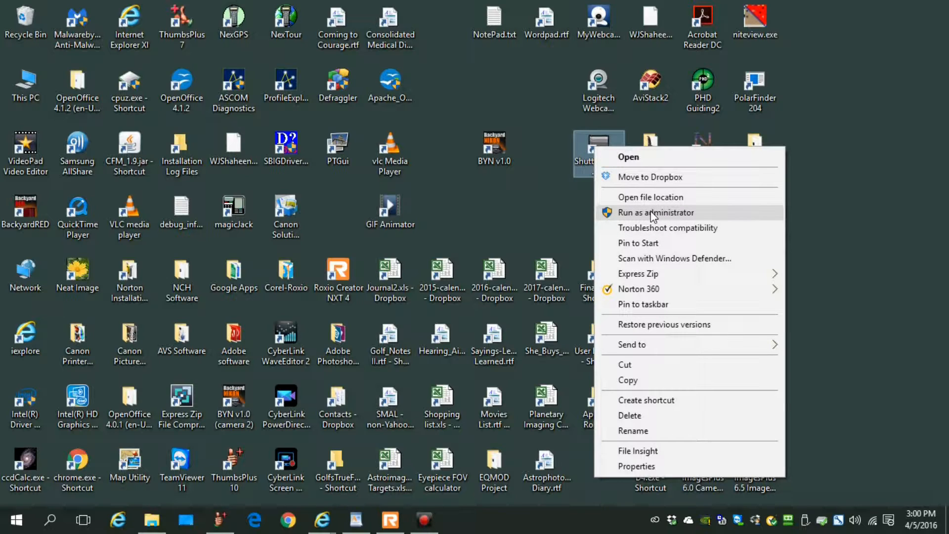
pyautogui.moveTo(636, 170)
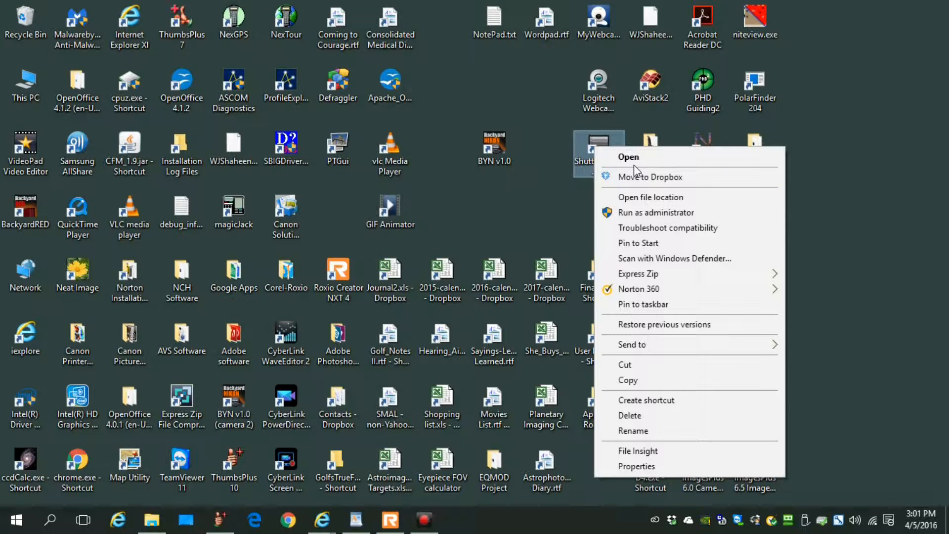
pyautogui.moveTo(636, 160)
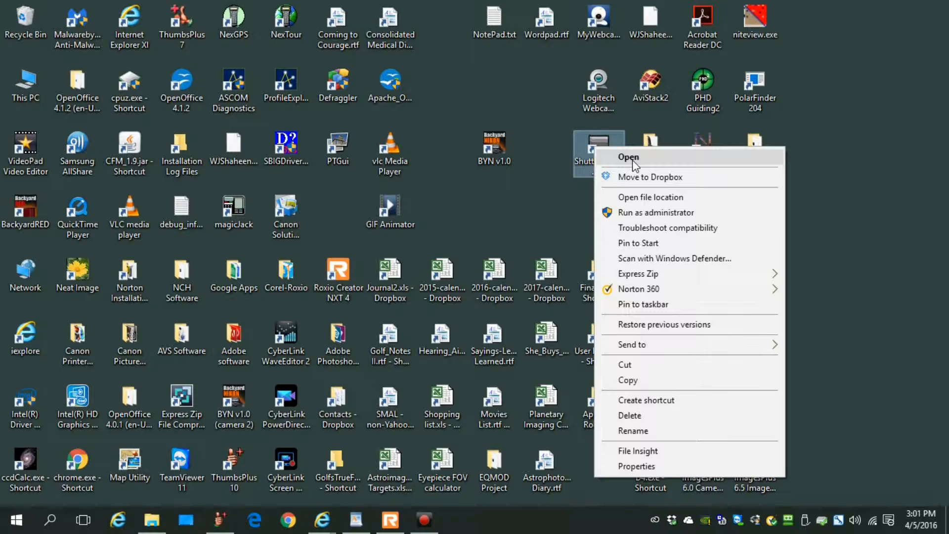
pyautogui.moveTo(674, 258)
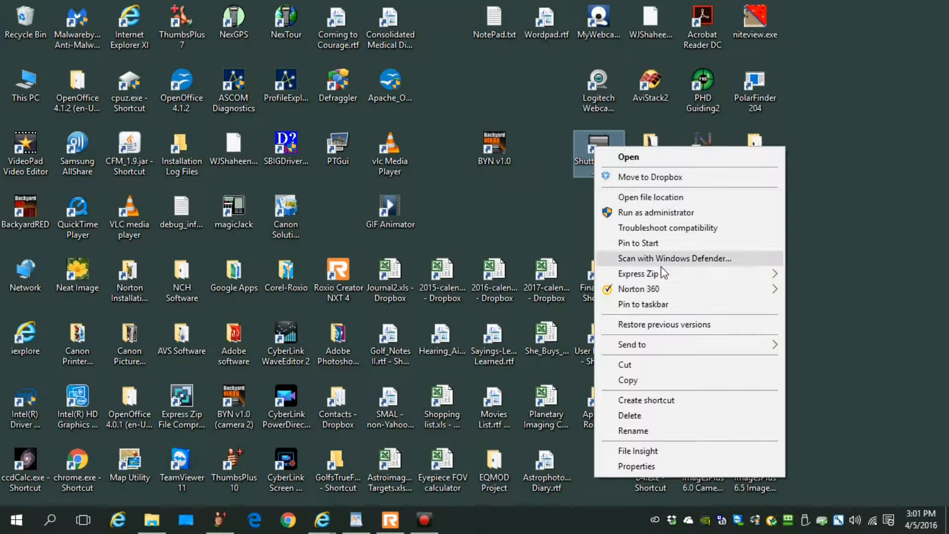
pyautogui.moveTo(655, 213)
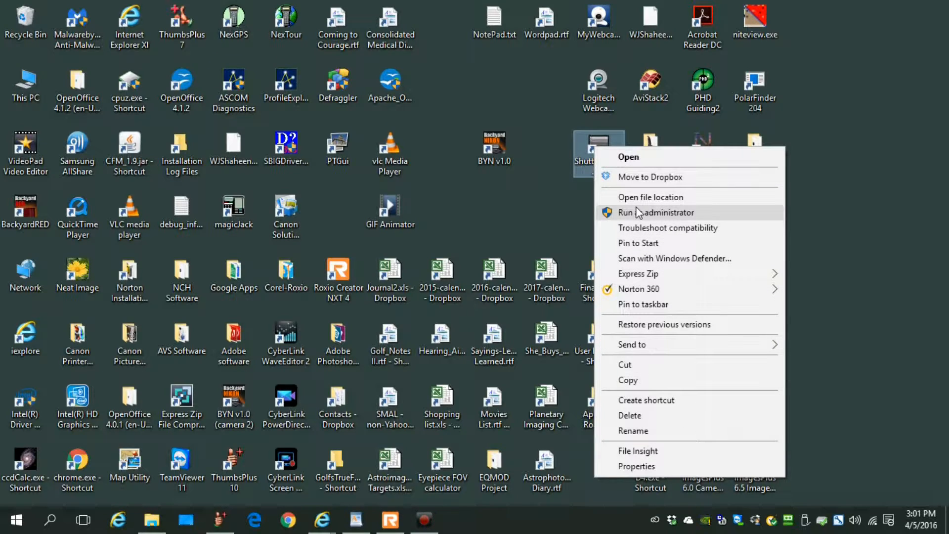
pyautogui.moveTo(658, 435)
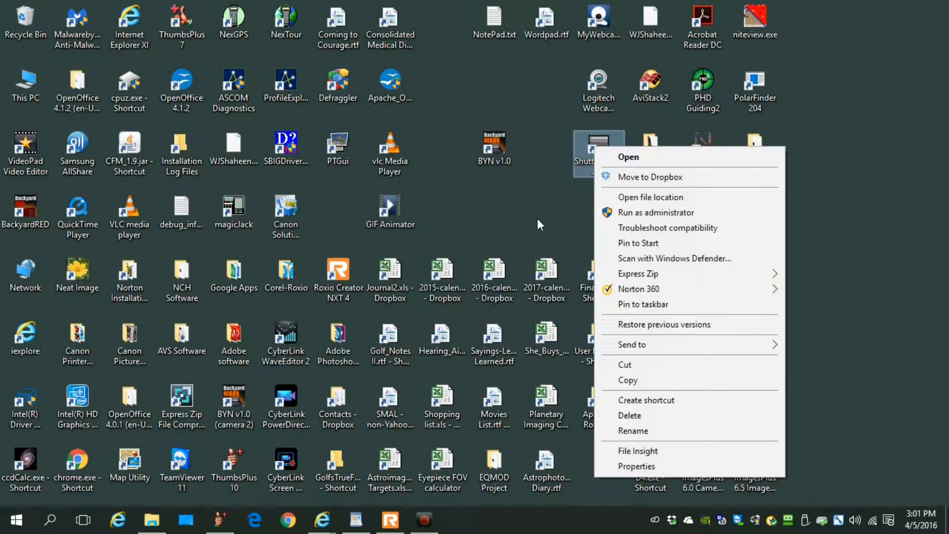
pyautogui.moveTo(509, 207)
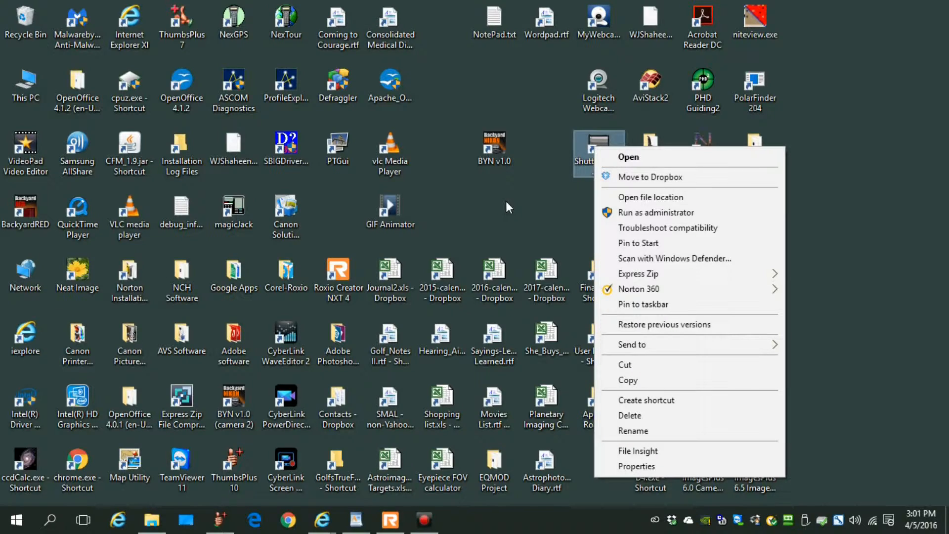
pyautogui.click(509, 208)
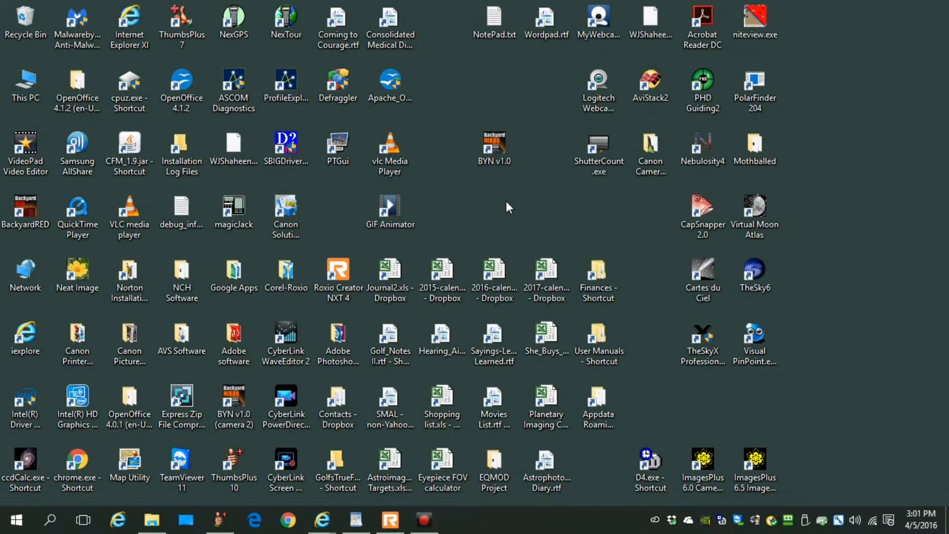
pyautogui.moveTo(483, 210)
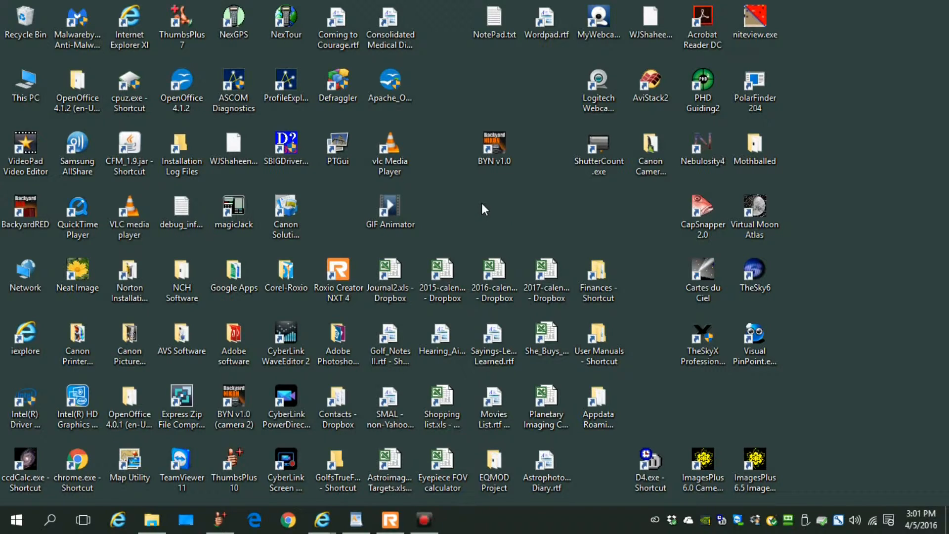
pyautogui.moveTo(498, 227)
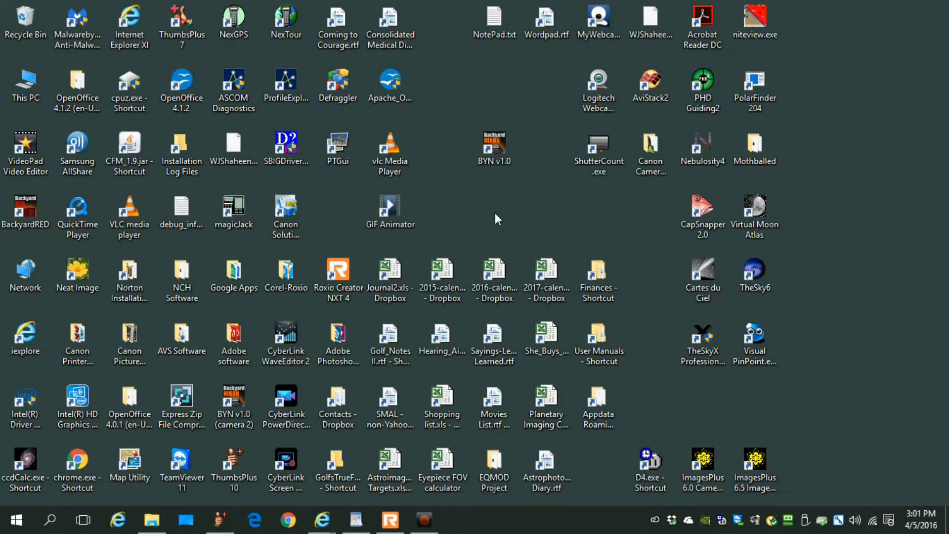
# - Open the desktop context menu from an empty area of the desktop
pyautogui.rightClick(496, 219)
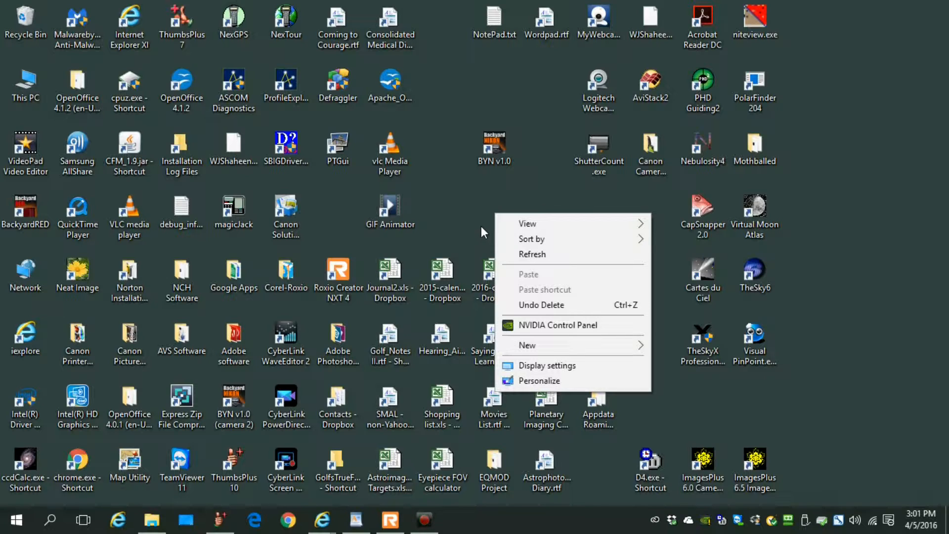
pyautogui.moveTo(475, 235)
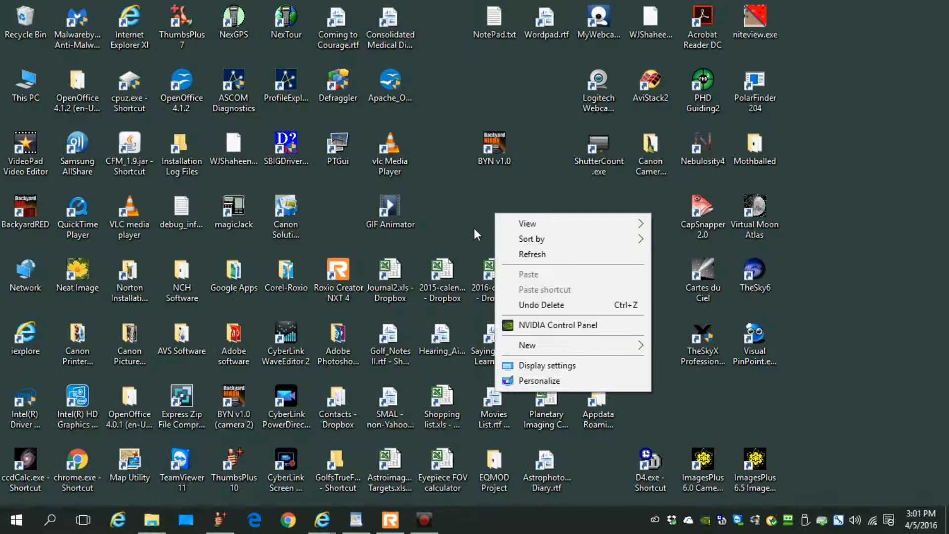
pyautogui.moveTo(455, 231)
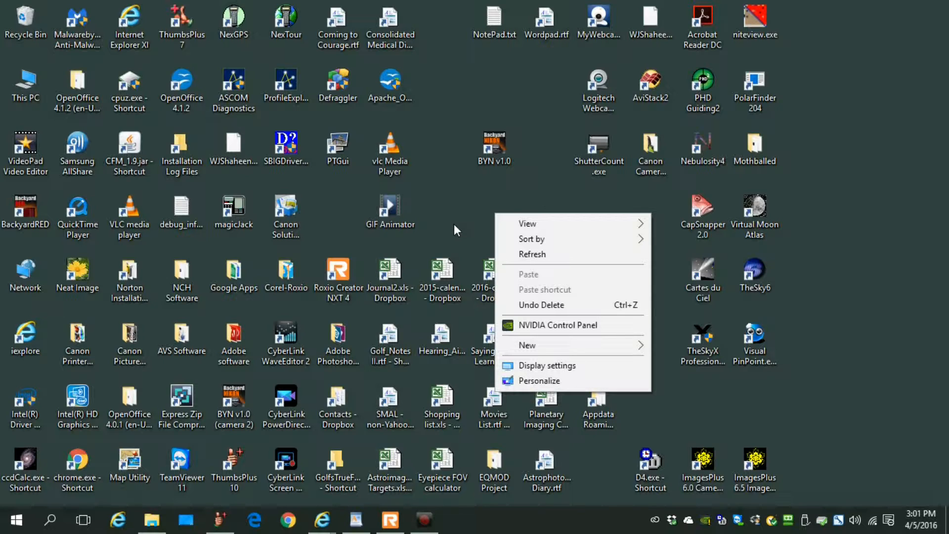
pyautogui.moveTo(546, 364)
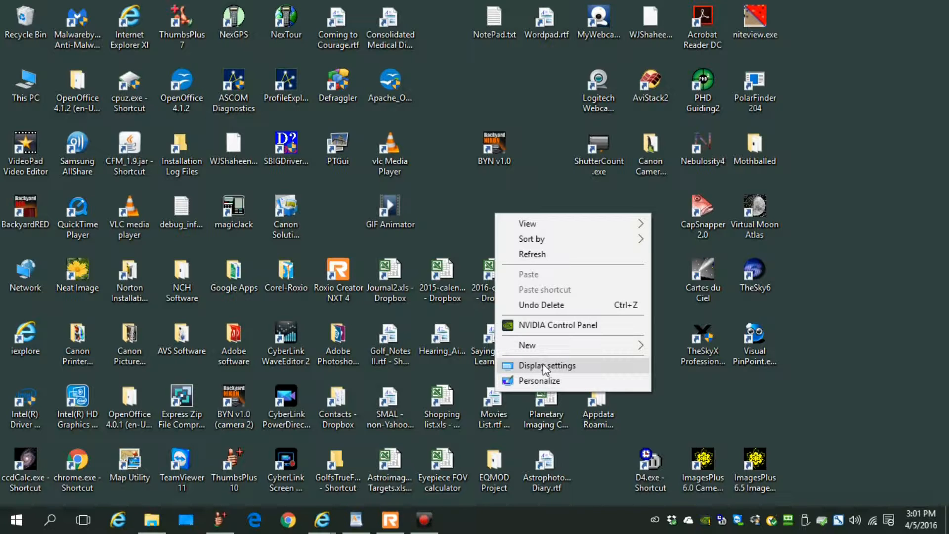
# - Keep resolution at 1366 × 768 in Advanced display settings, then close Settings
pyautogui.click(546, 365)
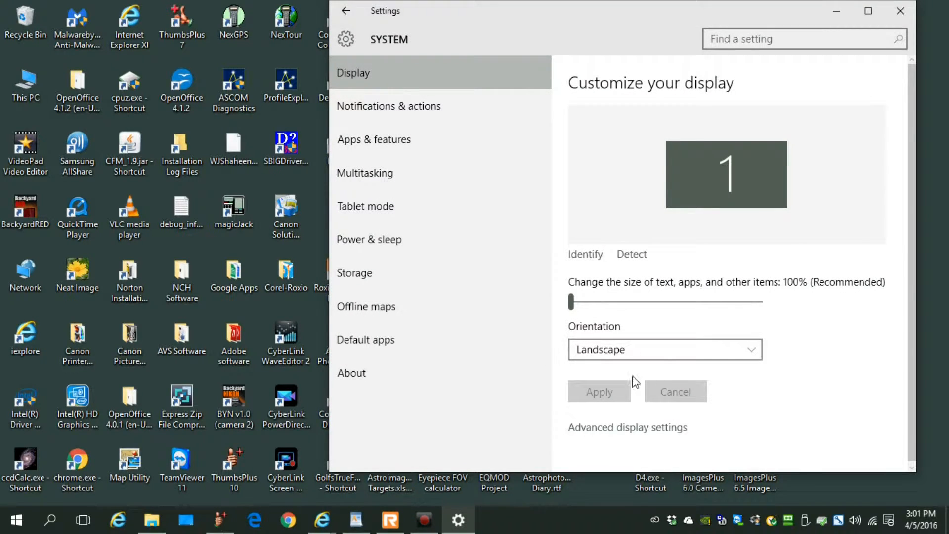
pyautogui.click(627, 427)
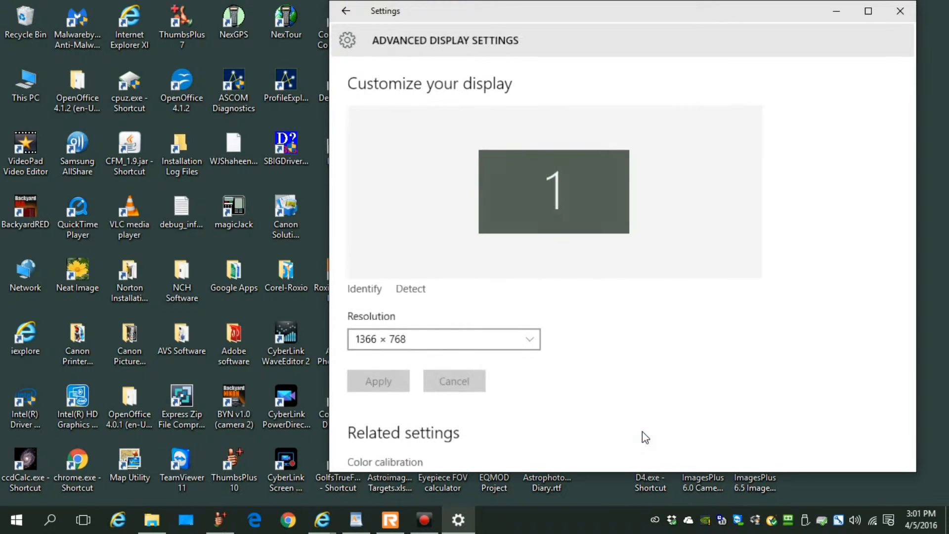
pyautogui.click(443, 340)
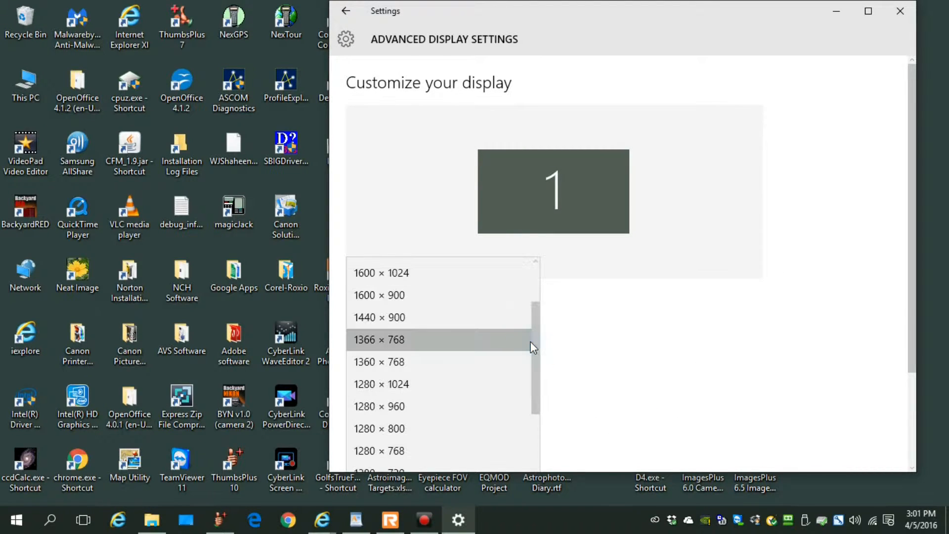
pyautogui.click(379, 340)
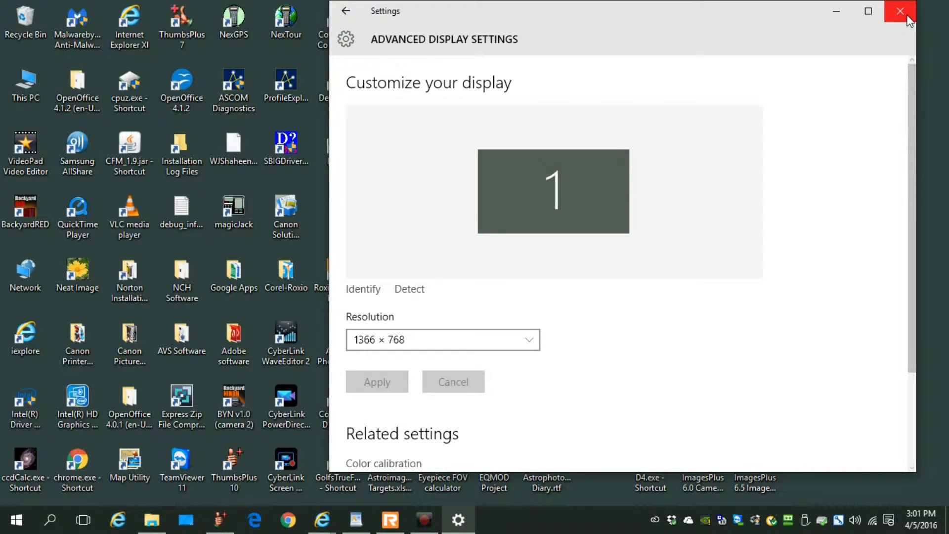
pyautogui.click(900, 11)
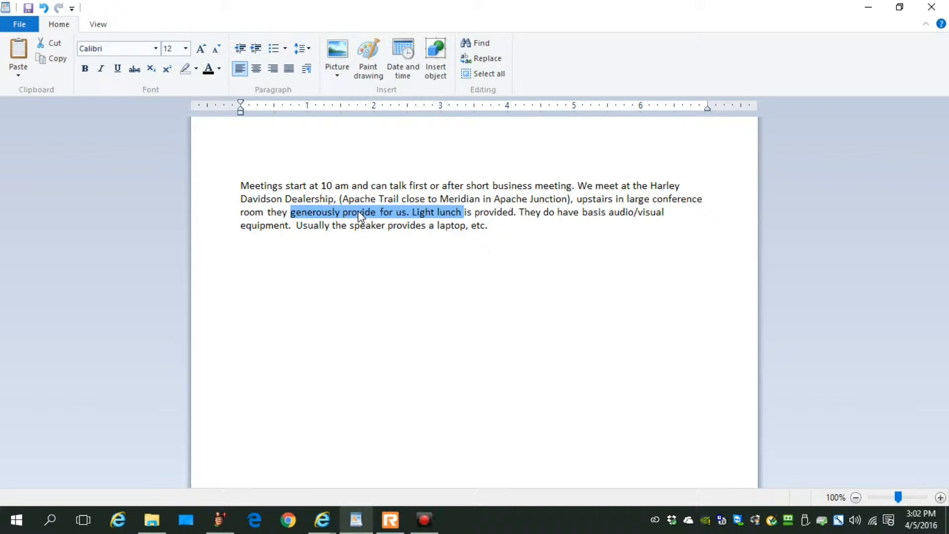
# - Delete the 'Light lunch' phrase and cut the passage from 'Apache Trail' to 'basis'
pyautogui.press('Delete')
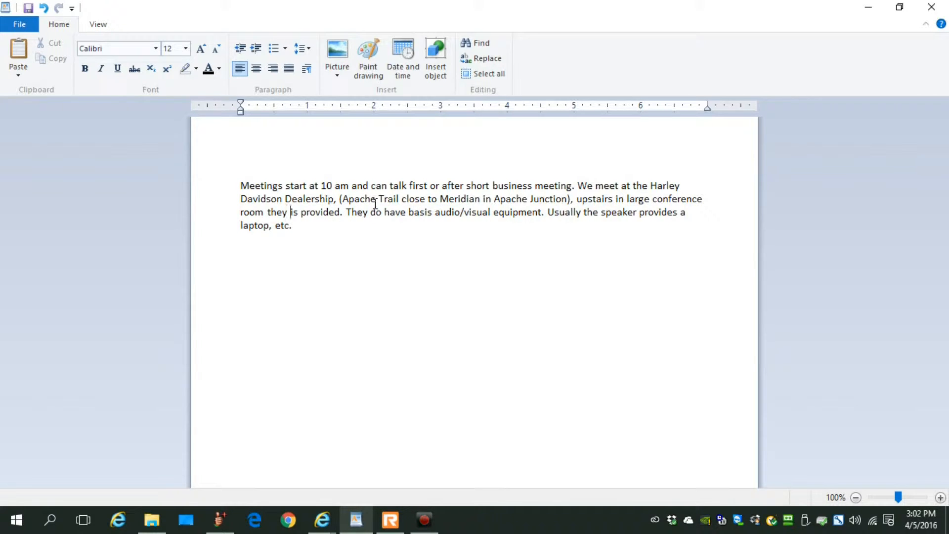
pyautogui.moveTo(341, 199); pyautogui.dragTo(434, 212)
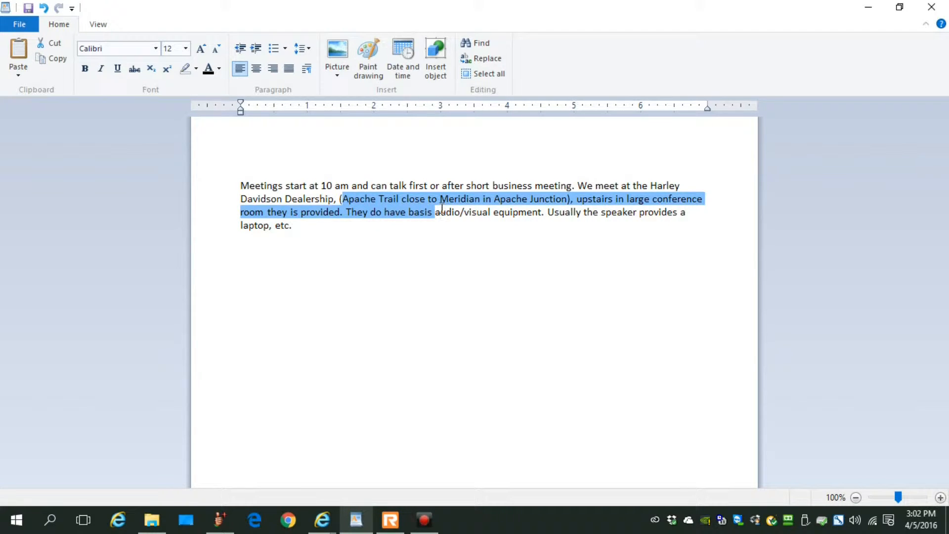
pyautogui.rightClick(441, 209)
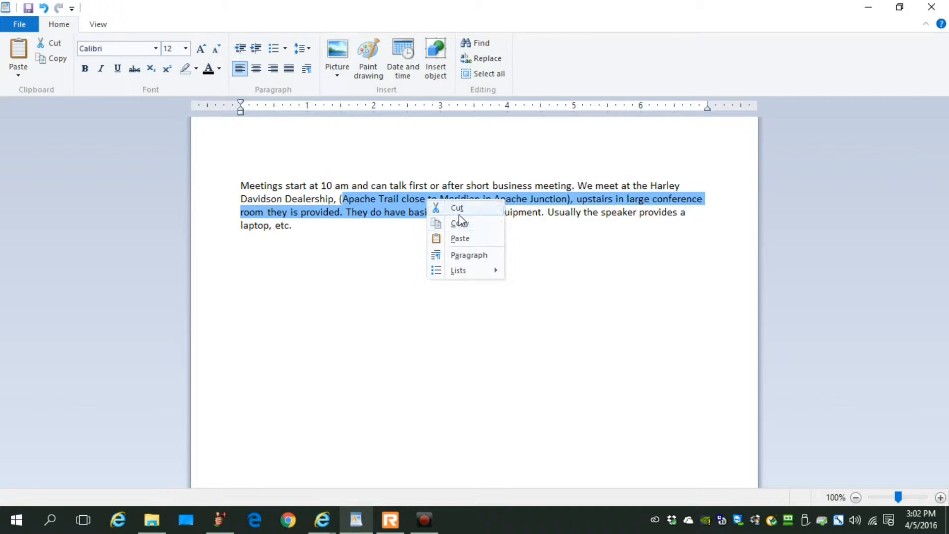
pyautogui.moveTo(459, 223)
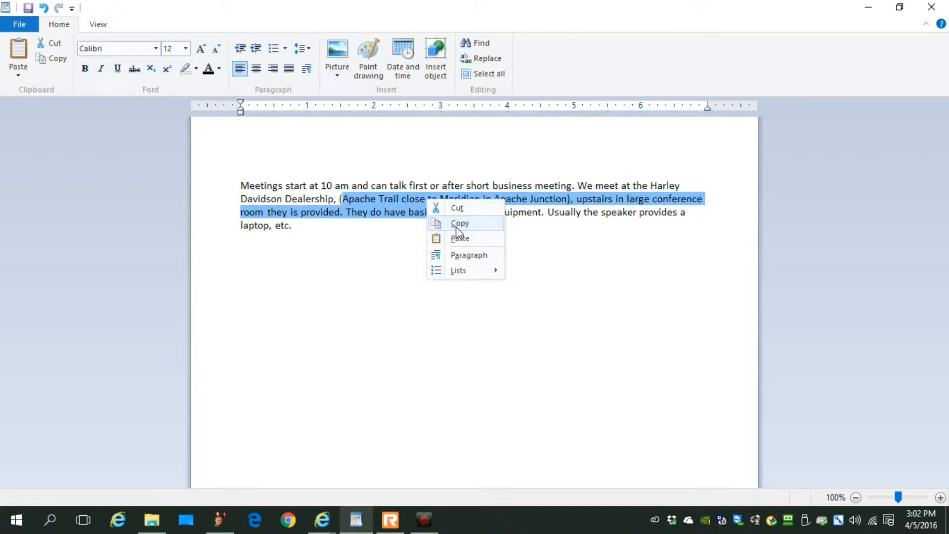
pyautogui.moveTo(463, 223)
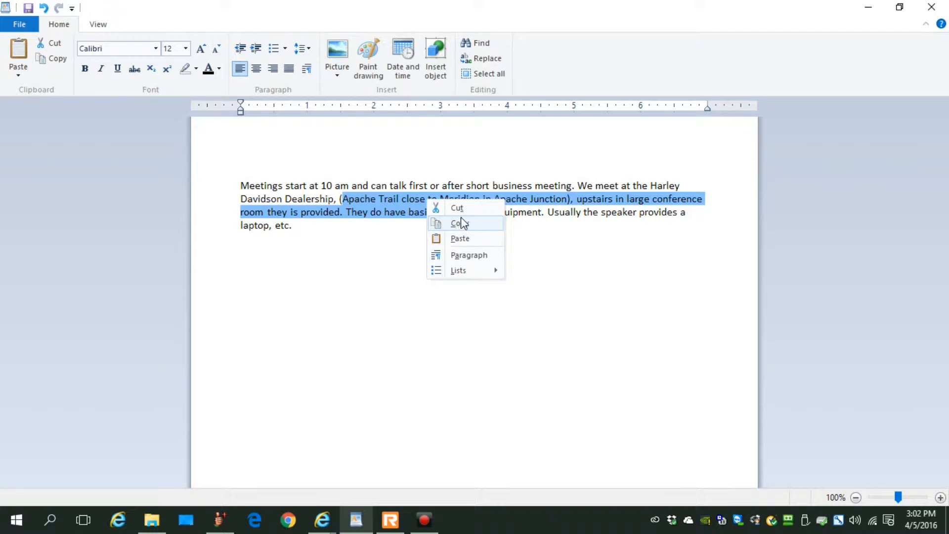
pyautogui.click(457, 208)
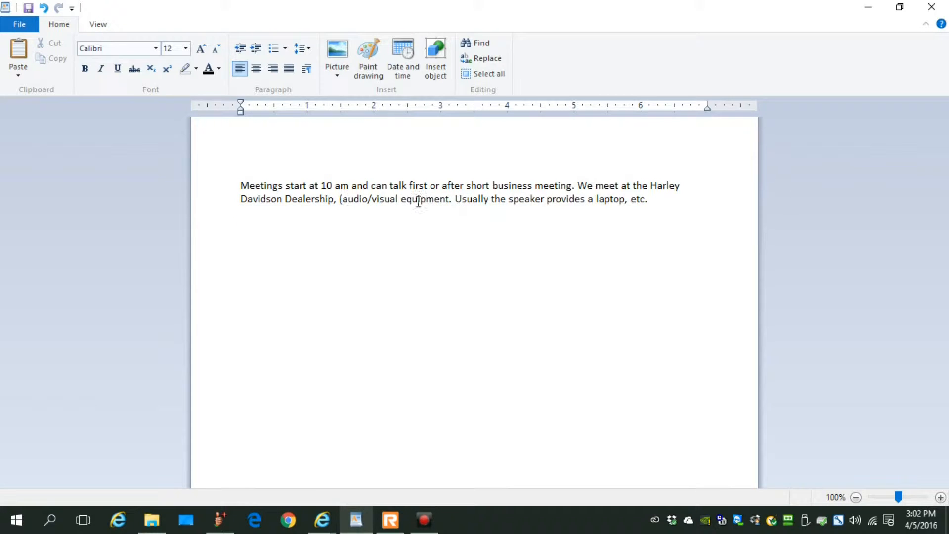
# - Copy 'visual equipment' and paste it after the word 'laptop'
pyautogui.moveTo(372, 198); pyautogui.dragTo(448, 199)
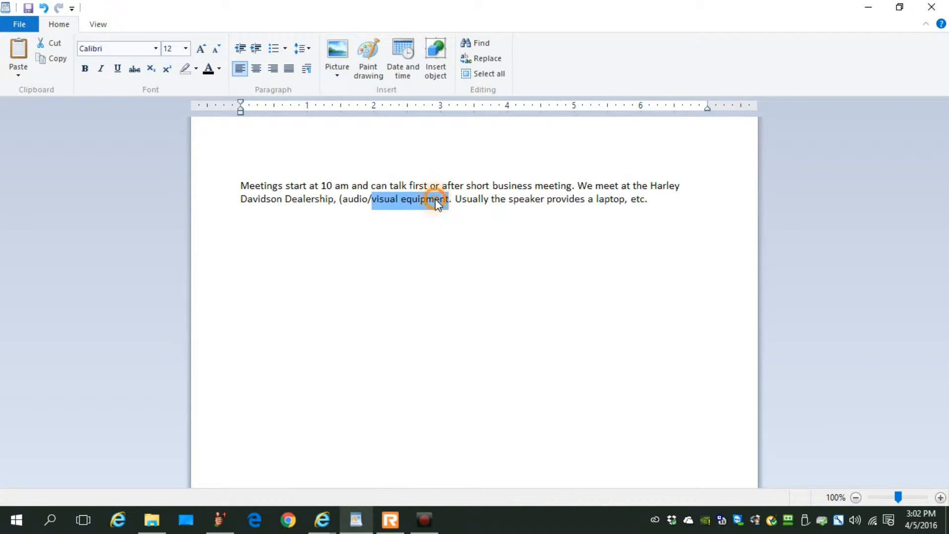
pyautogui.rightClick(436, 198)
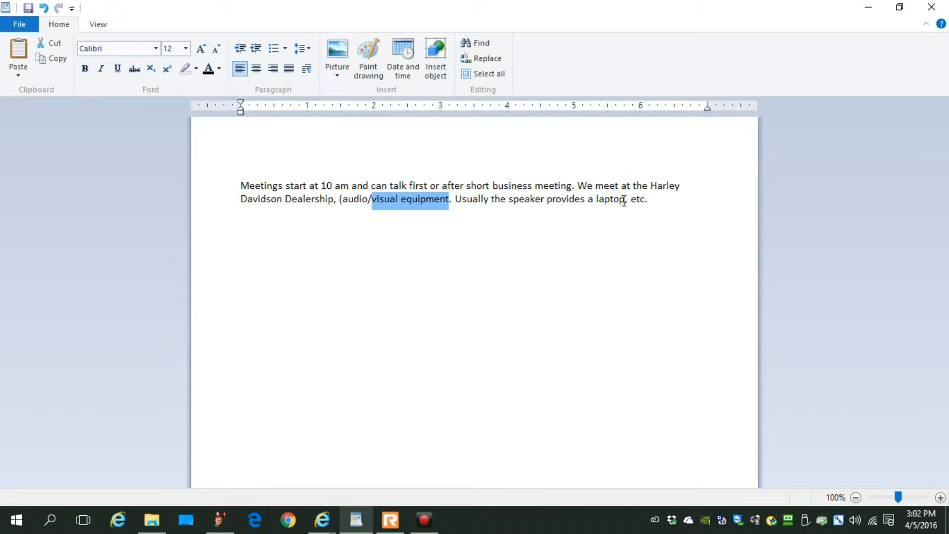
pyautogui.rightClick(625, 200)
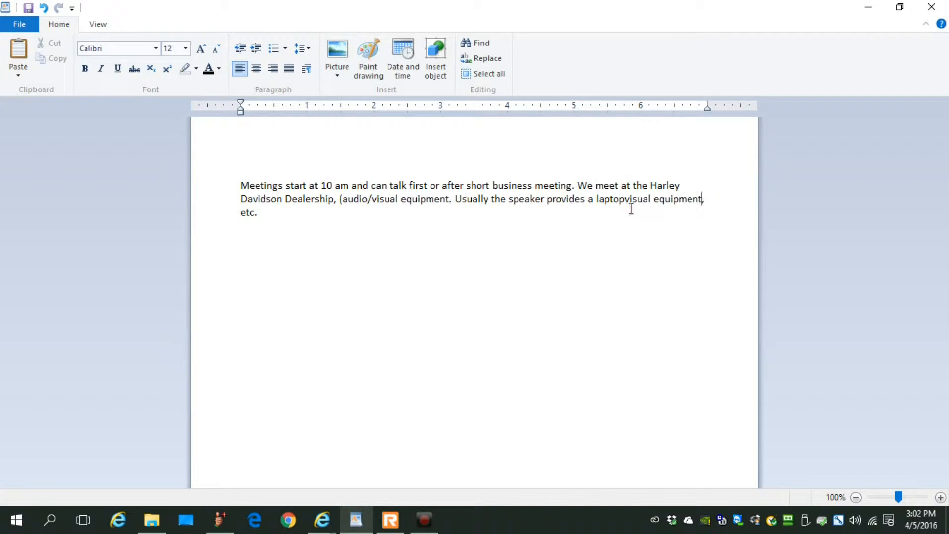
pyautogui.moveTo(396, 203)
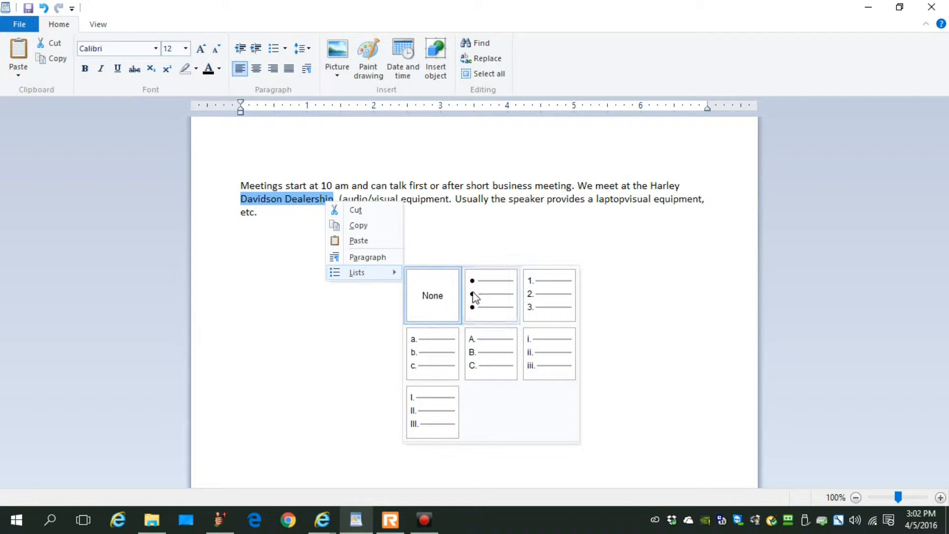
# - Bullet the meeting paragraph, then close Note.rtf choosing Don't Save
pyautogui.click(490, 296)
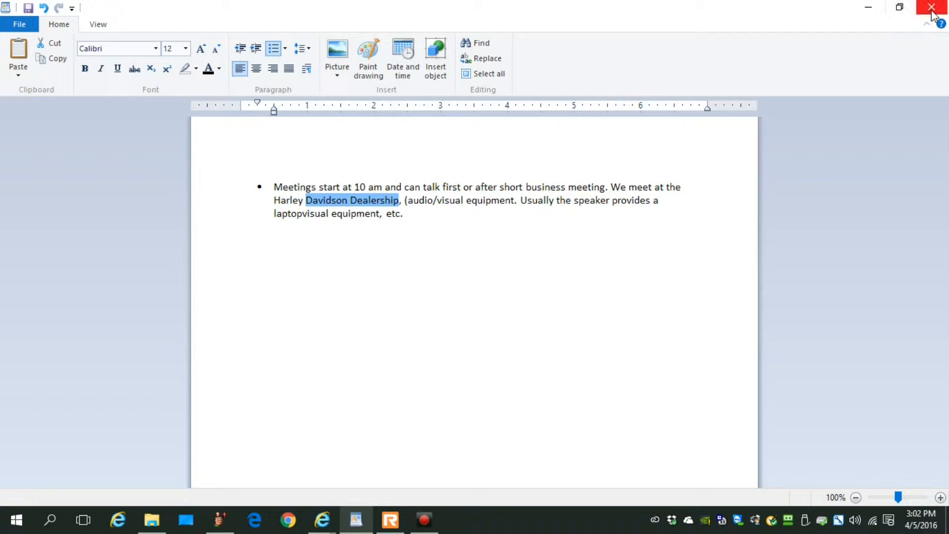
pyautogui.click(930, 8)
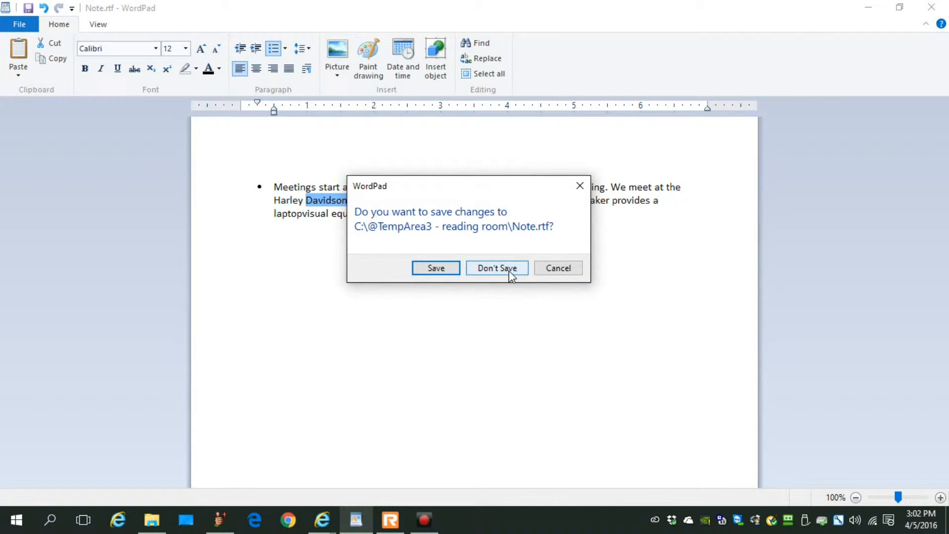
pyautogui.click(496, 268)
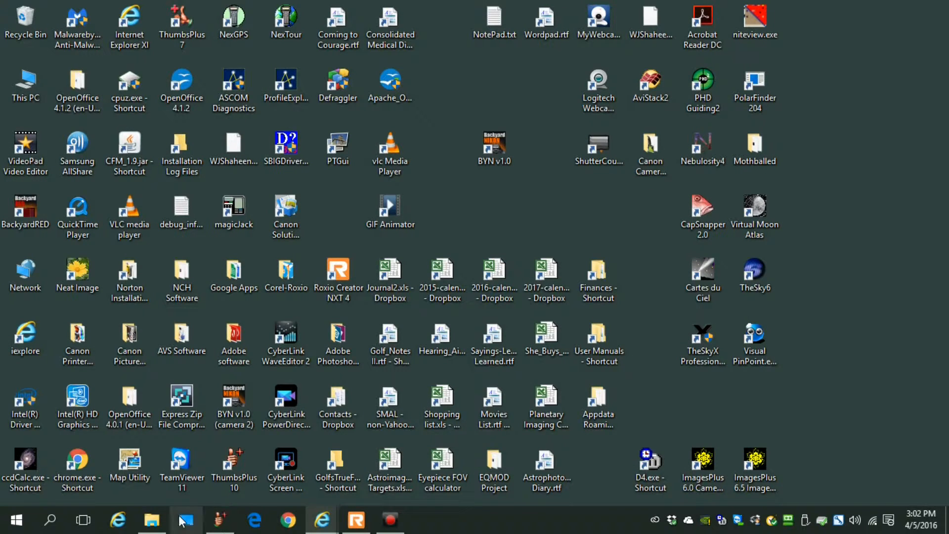
pyautogui.click(152, 520)
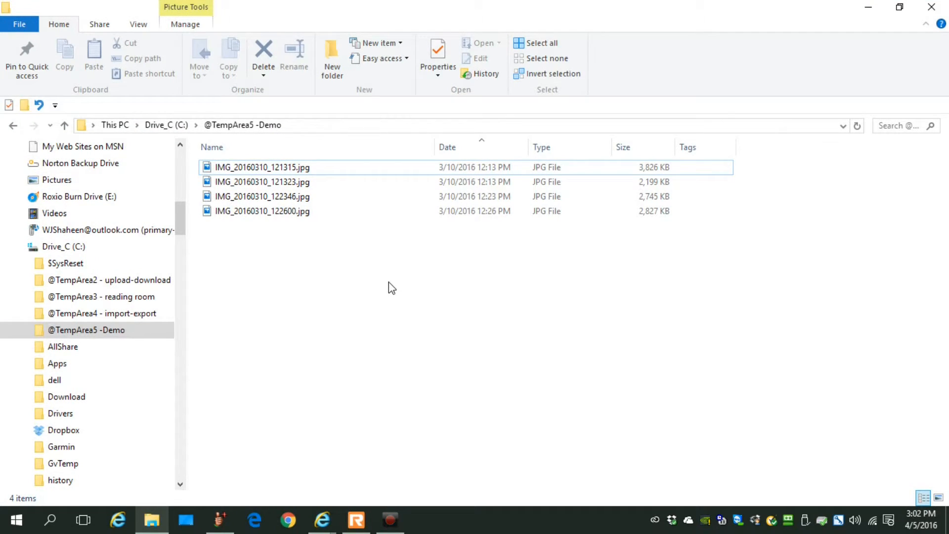
pyautogui.click(262, 181)
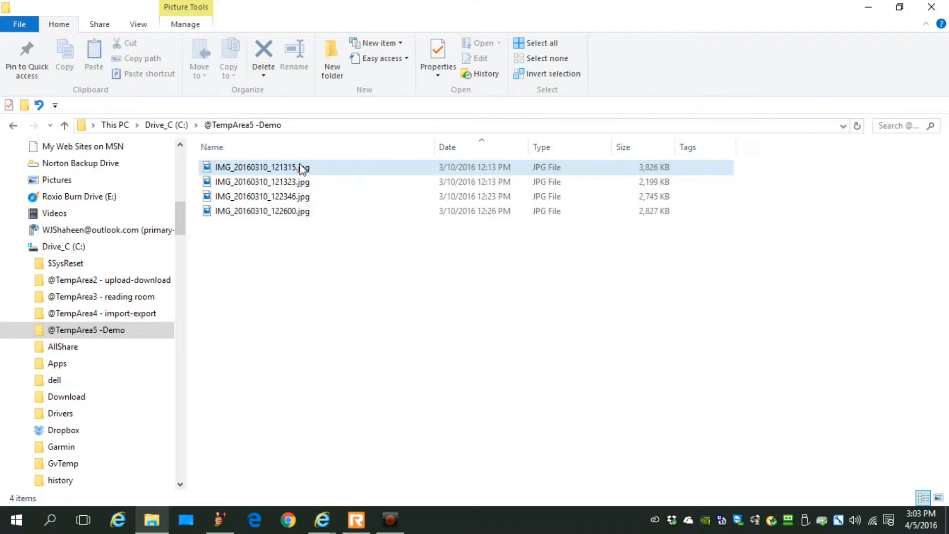
pyautogui.moveTo(297, 171)
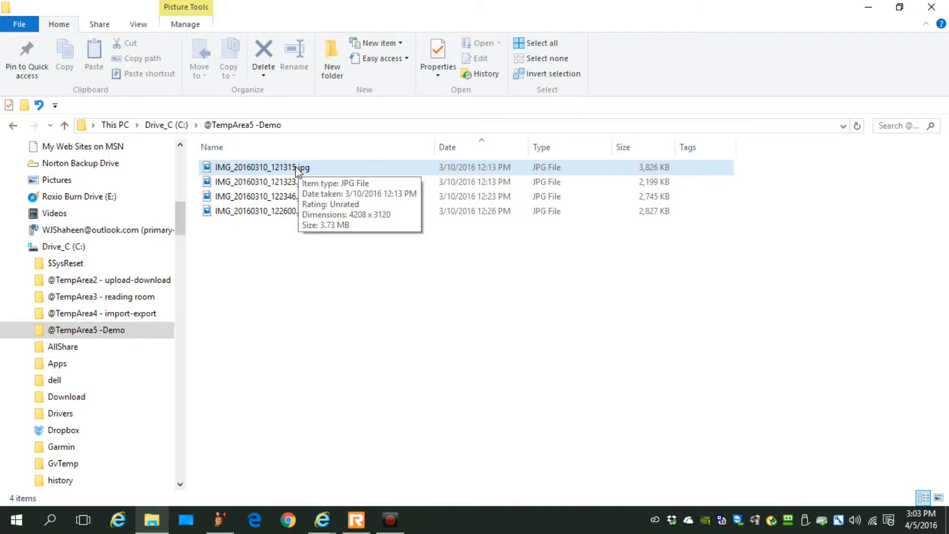
pyautogui.click(262, 196)
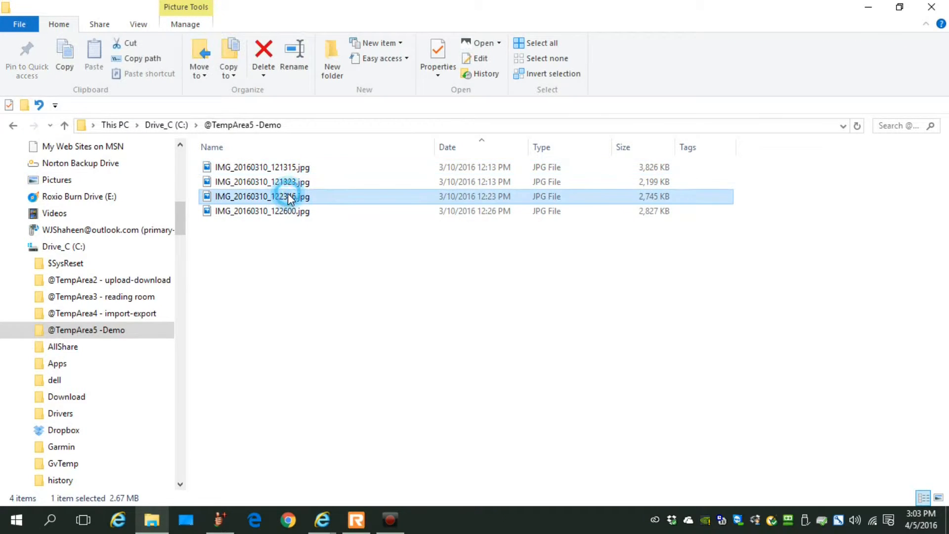
pyautogui.doubleClick(261, 197)
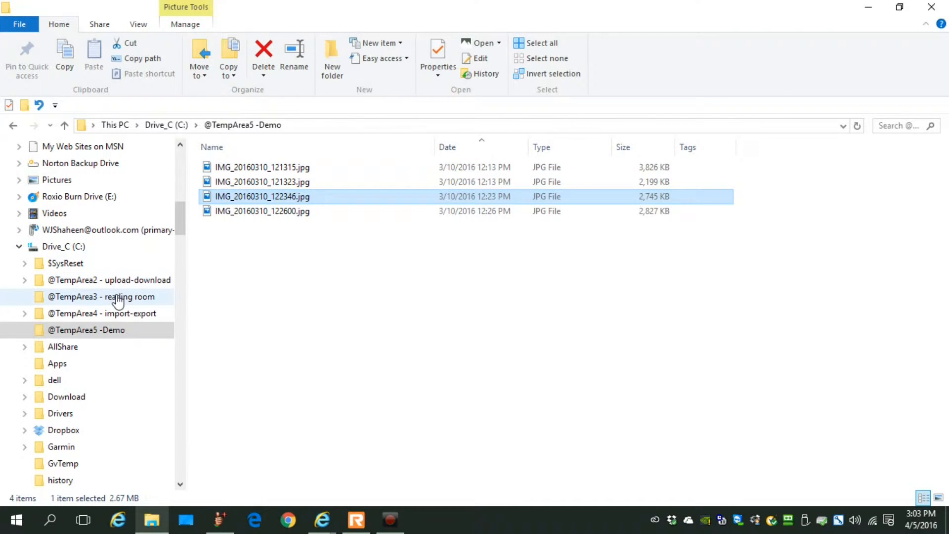
pyautogui.click(87, 330)
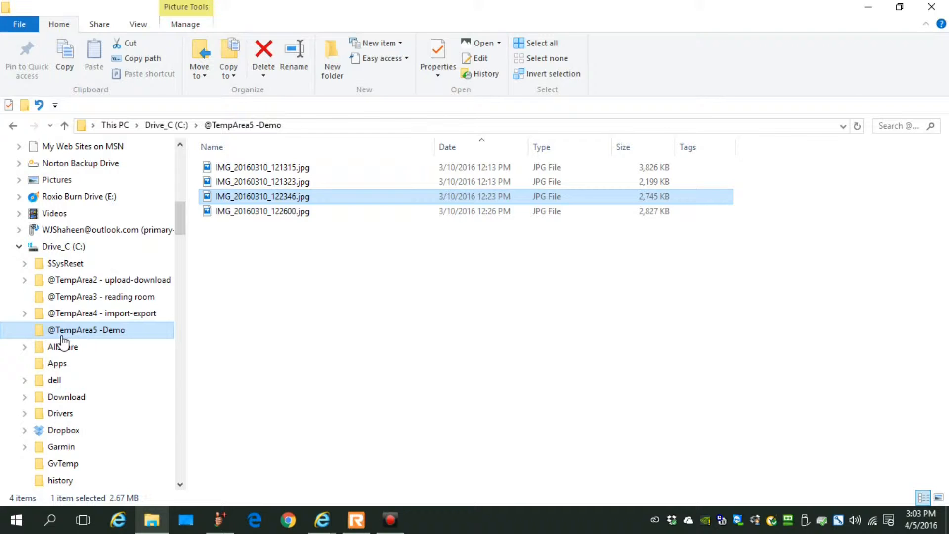
pyautogui.moveTo(139, 337)
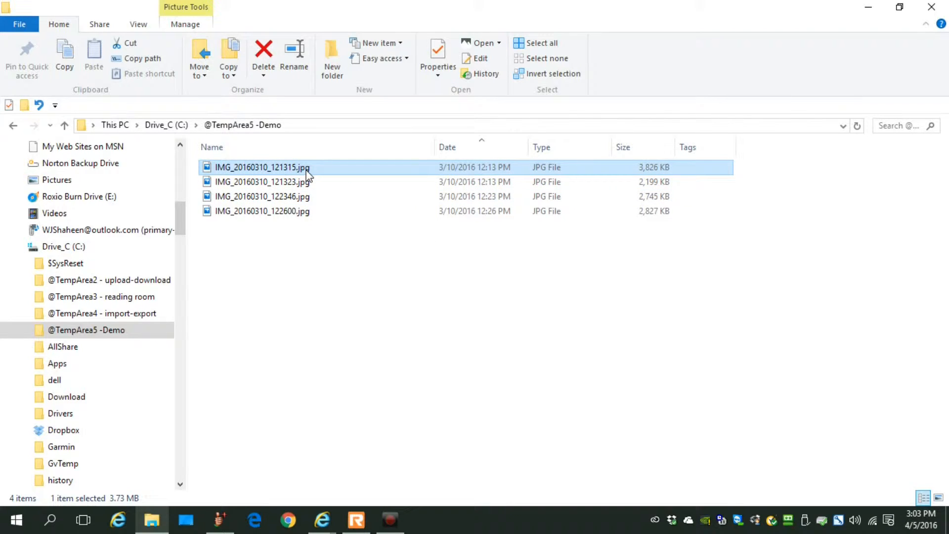
pyautogui.click(261, 196)
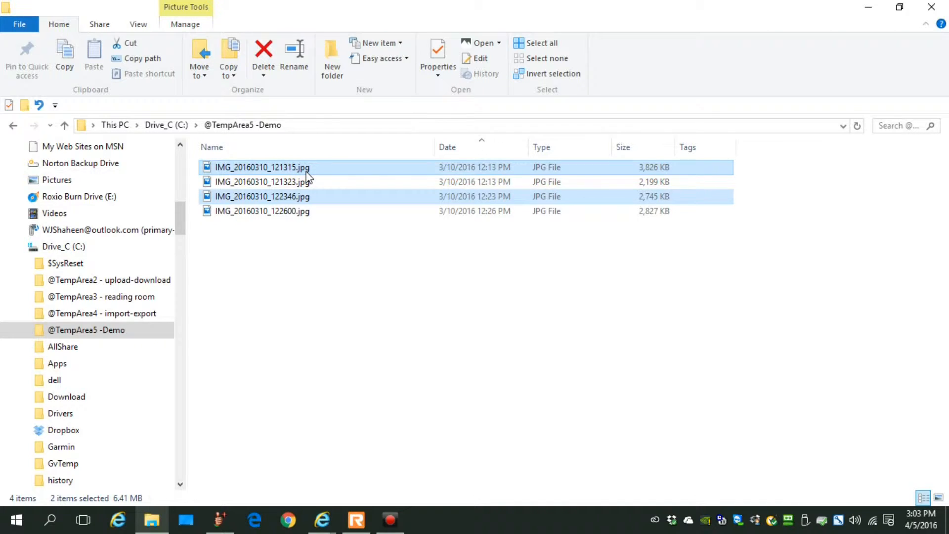
pyautogui.click(262, 210)
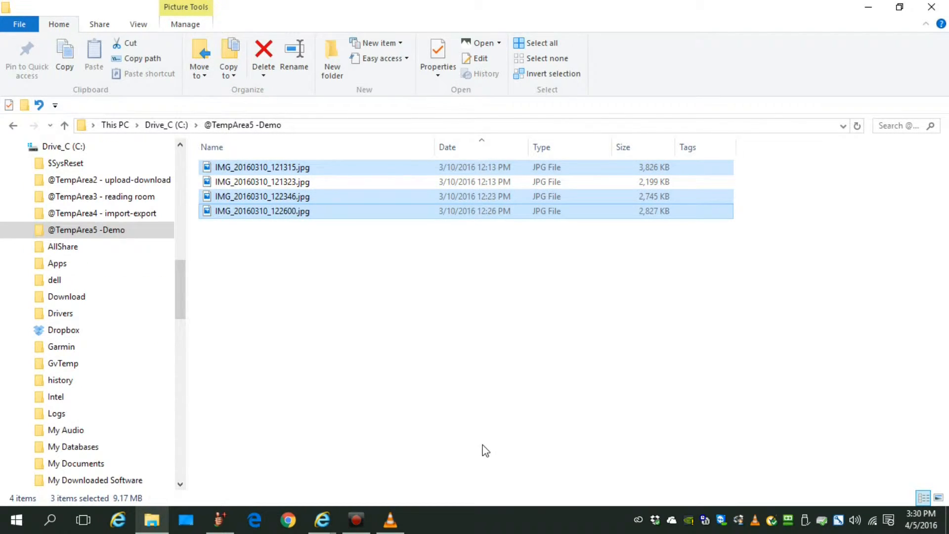
pyautogui.moveTo(352, 335)
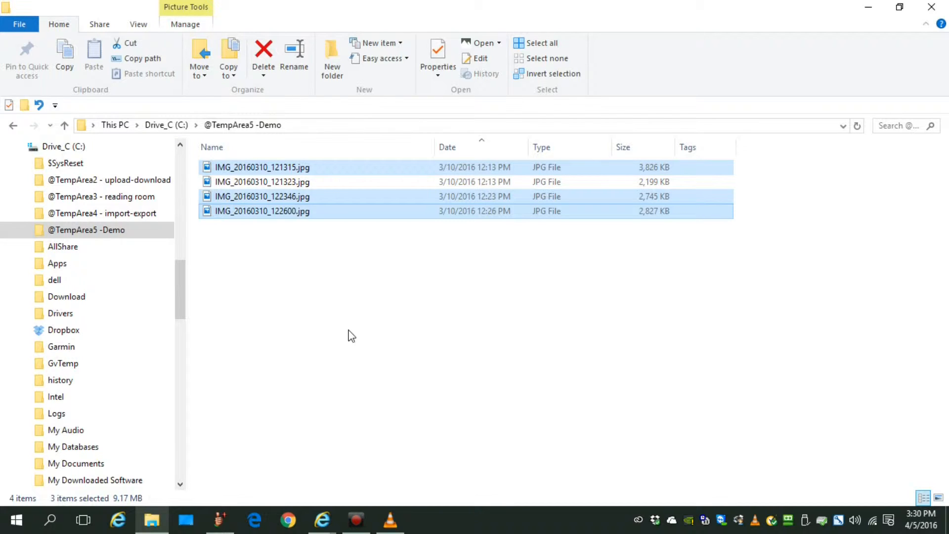
pyautogui.moveTo(264, 221)
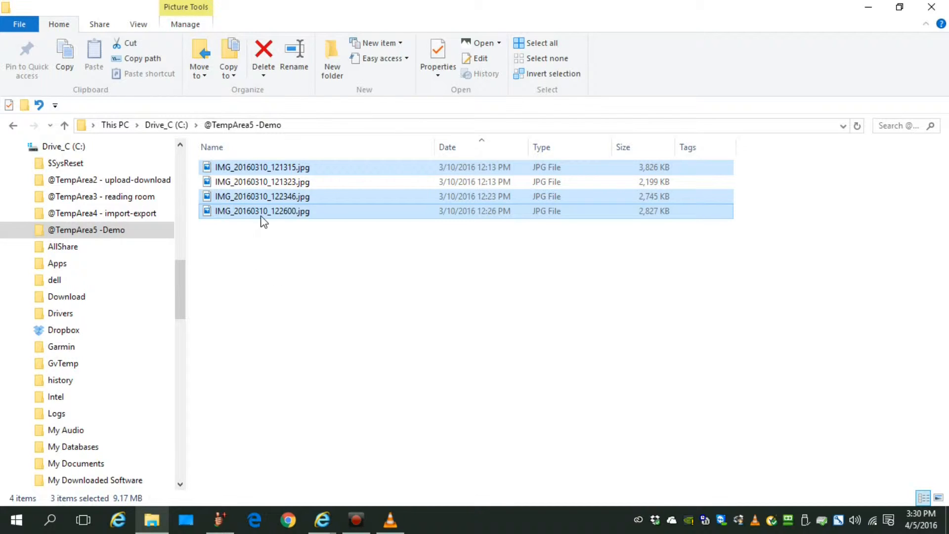
pyautogui.moveTo(189, 277)
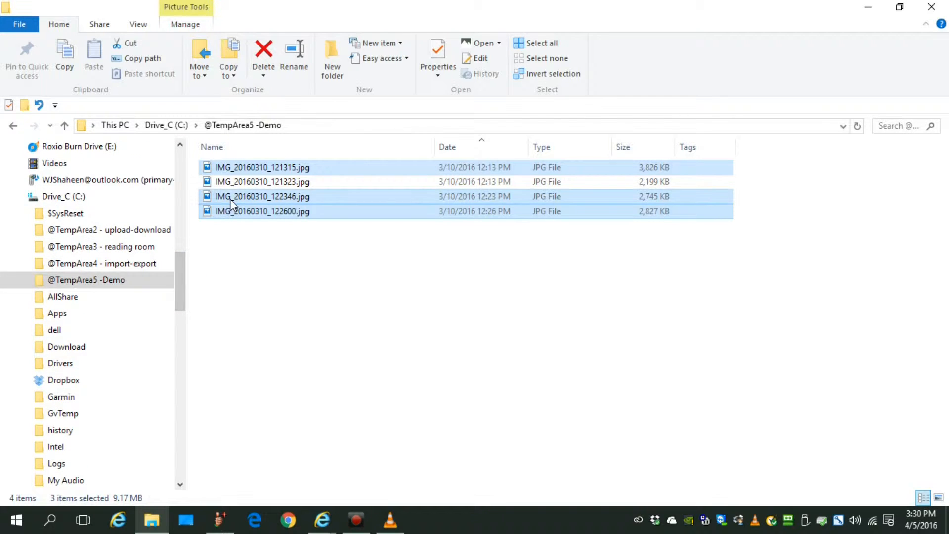
pyautogui.moveTo(262, 211)
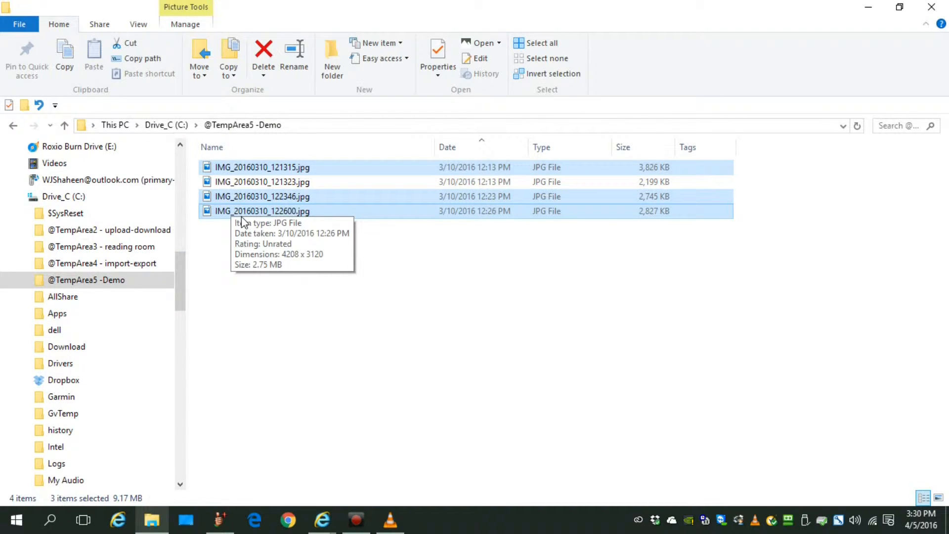
pyautogui.moveTo(241, 213)
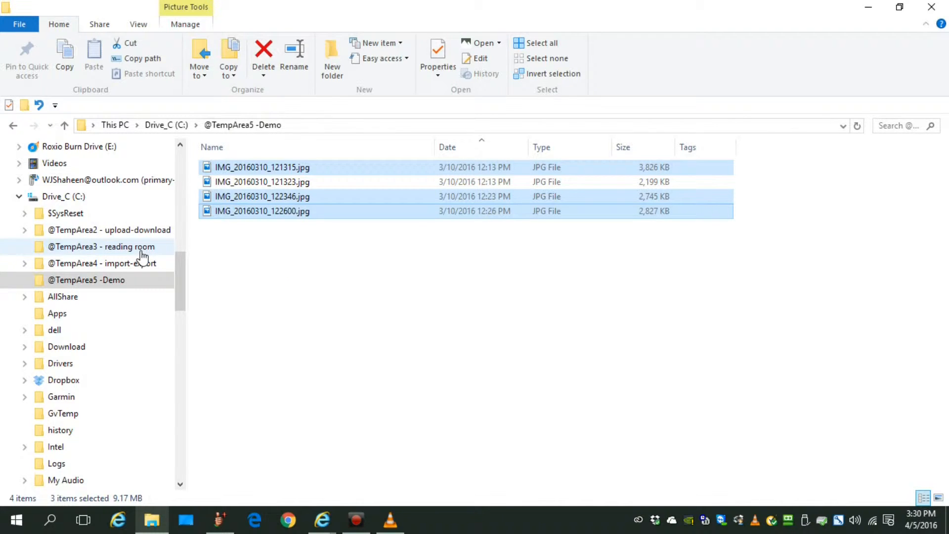
pyautogui.moveTo(254, 212)
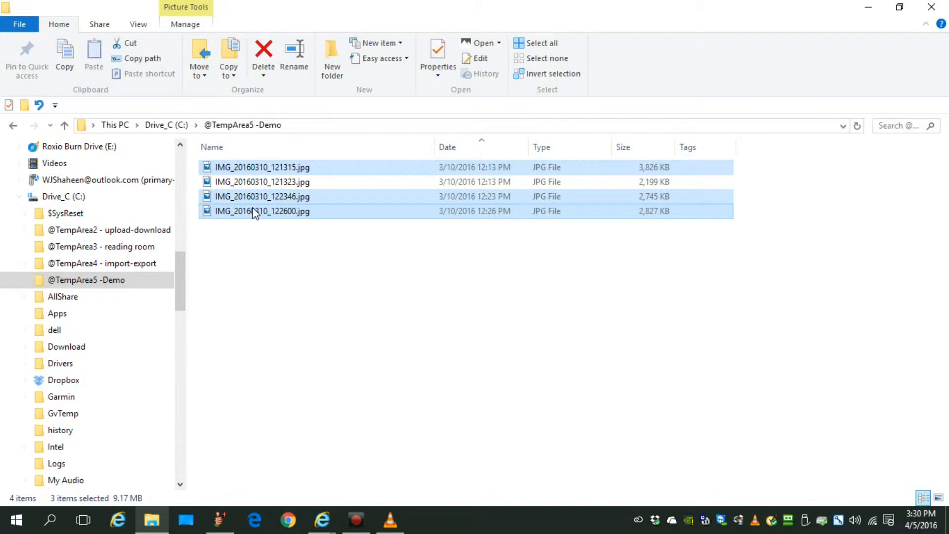
pyautogui.moveTo(261, 210)
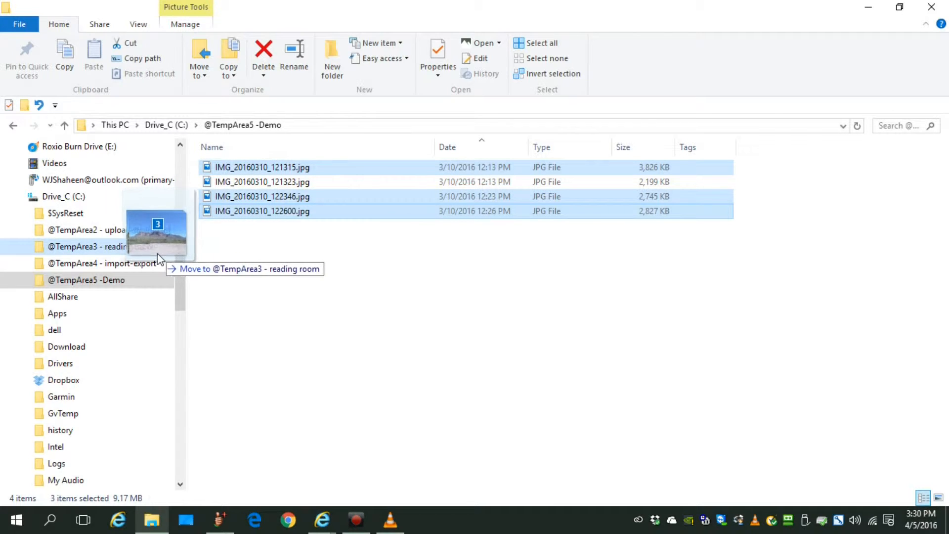
pyautogui.moveTo(140, 269)
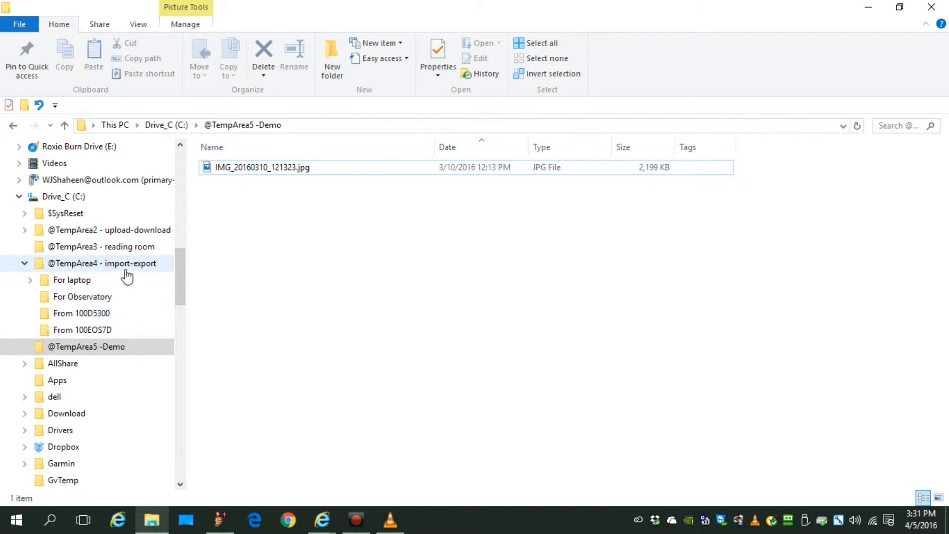
pyautogui.click(101, 263)
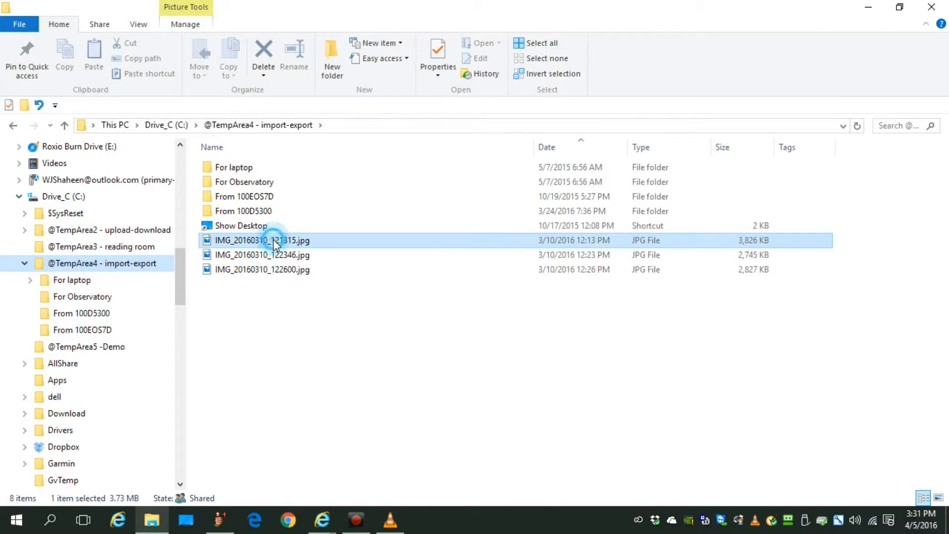
pyautogui.click(262, 254)
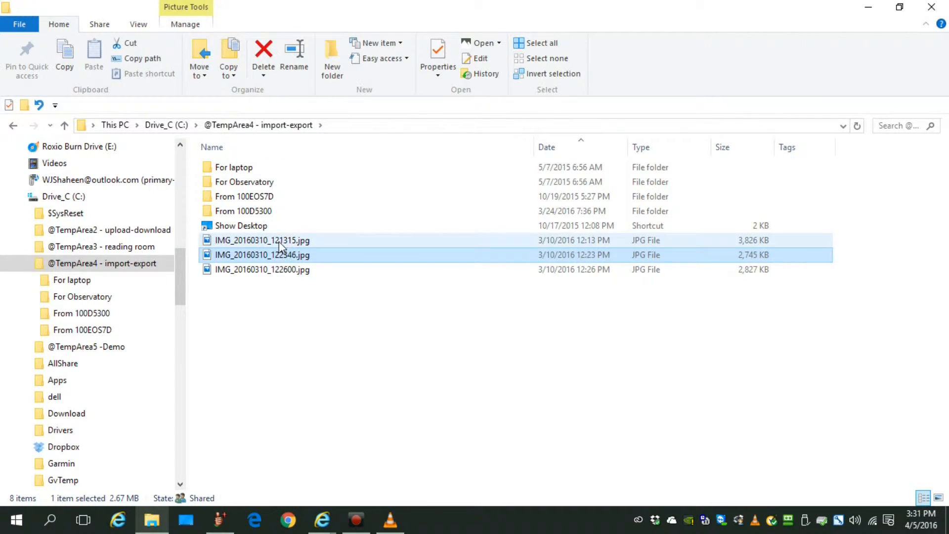
pyautogui.click(261, 269)
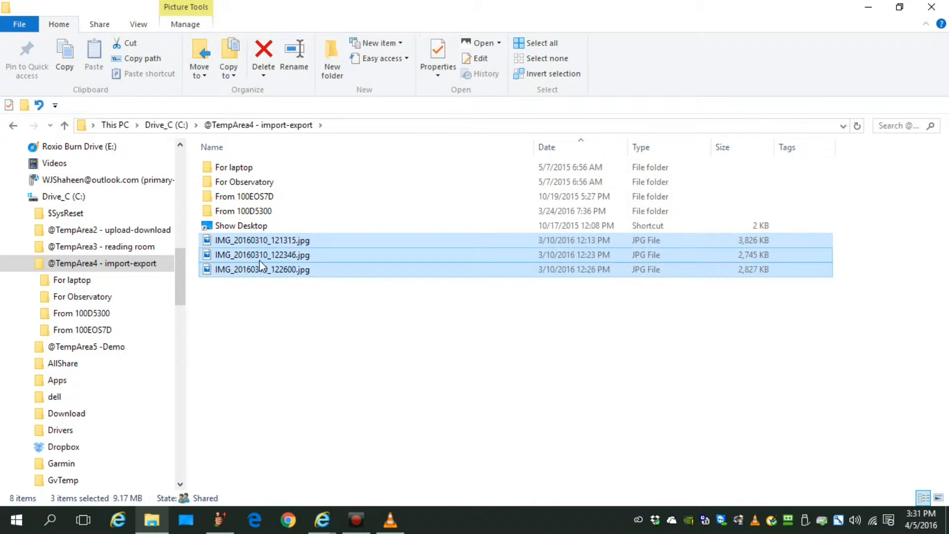
pyautogui.moveTo(262, 254); pyautogui.dragTo(150, 346)
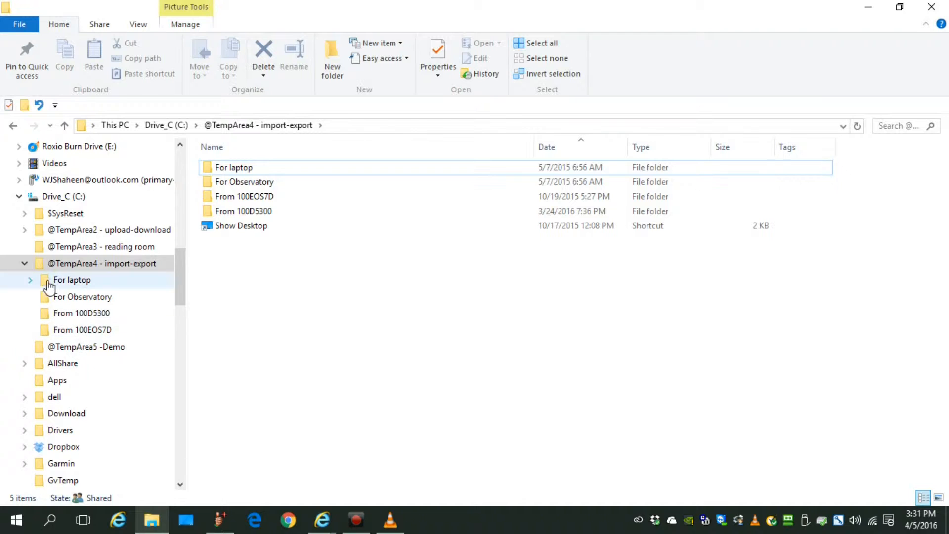
pyautogui.click(29, 263)
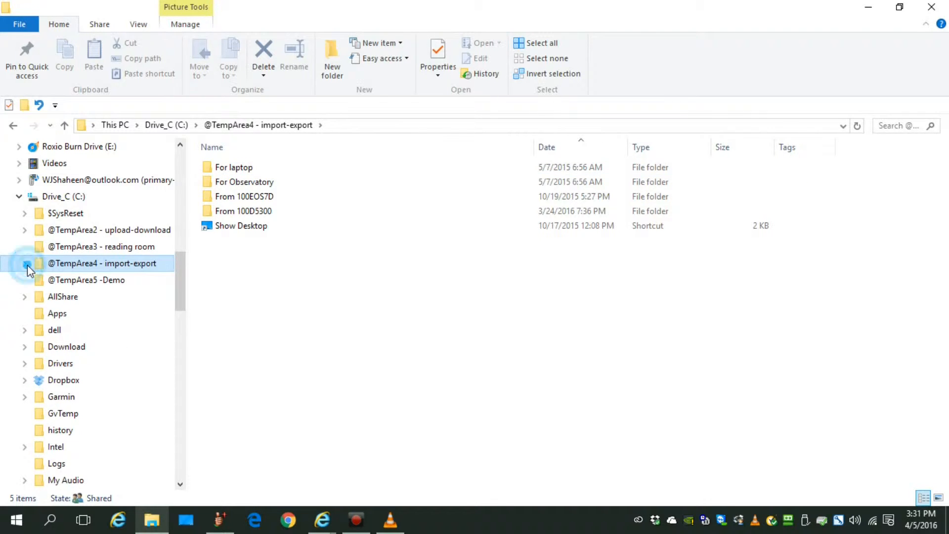
pyautogui.click(87, 279)
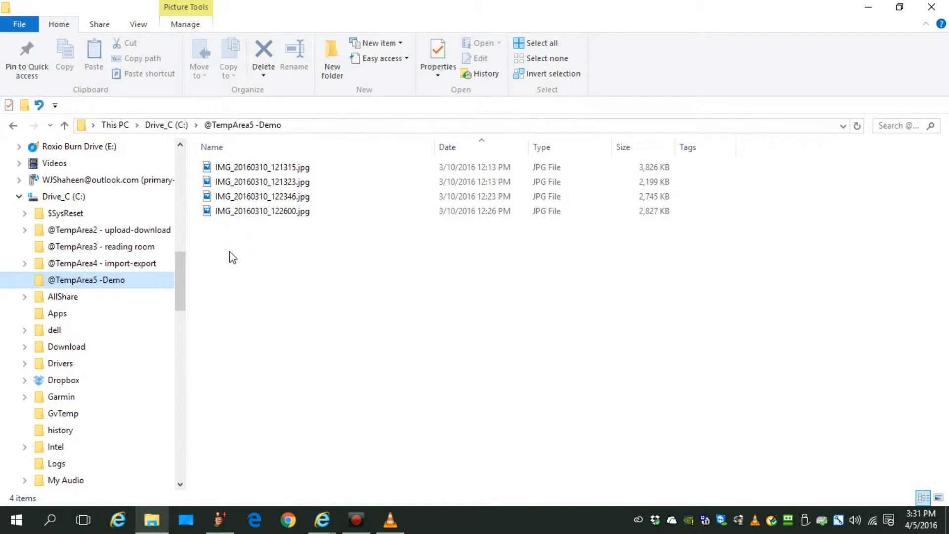
pyautogui.click(262, 167)
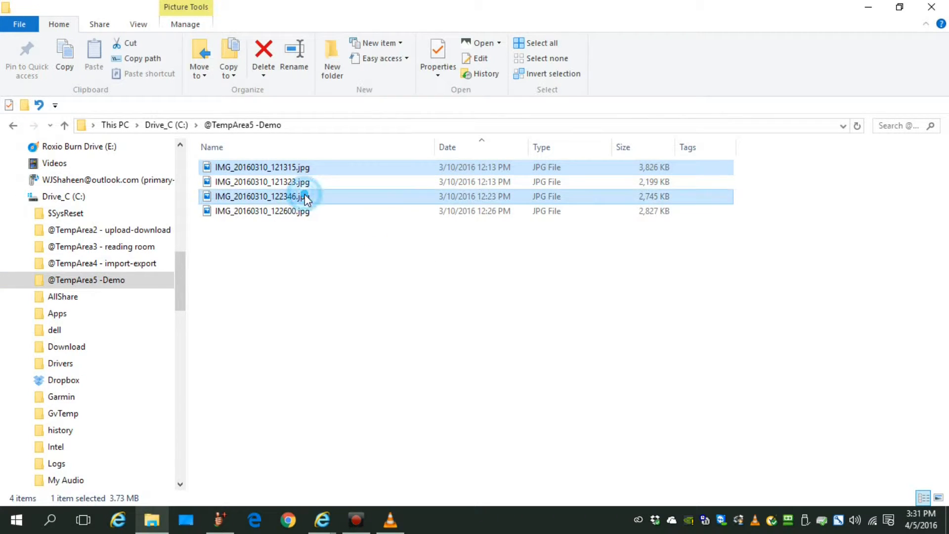
pyautogui.click(261, 211)
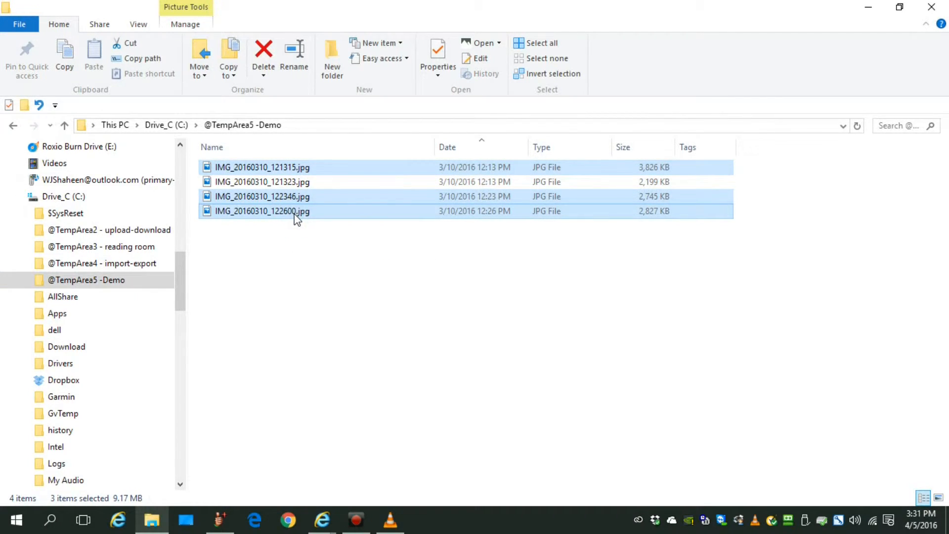
pyautogui.rightClick(261, 197)
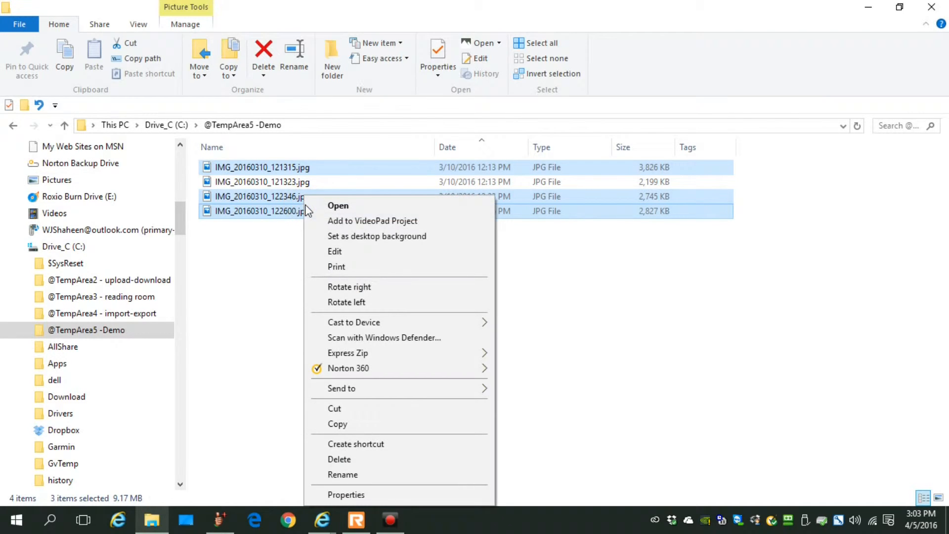
pyautogui.moveTo(384, 267)
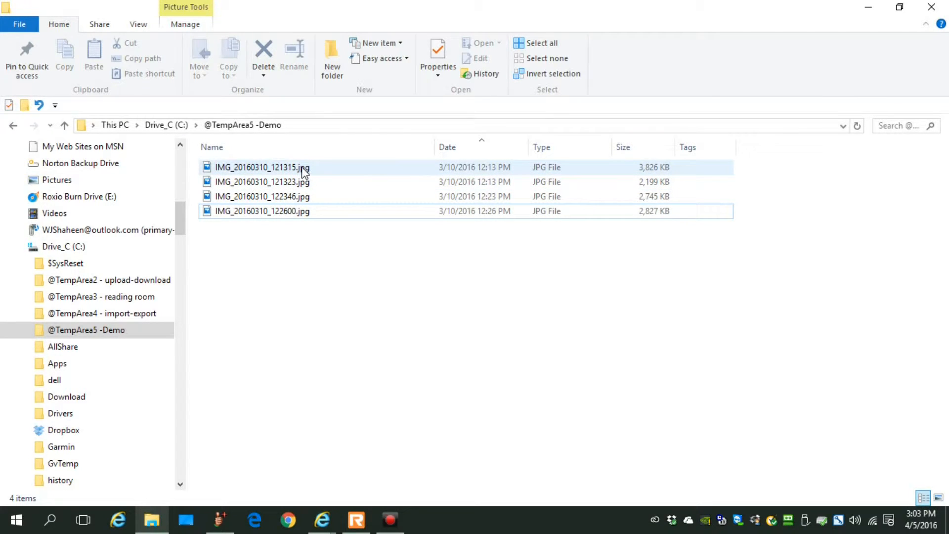
pyautogui.moveTo(303, 167)
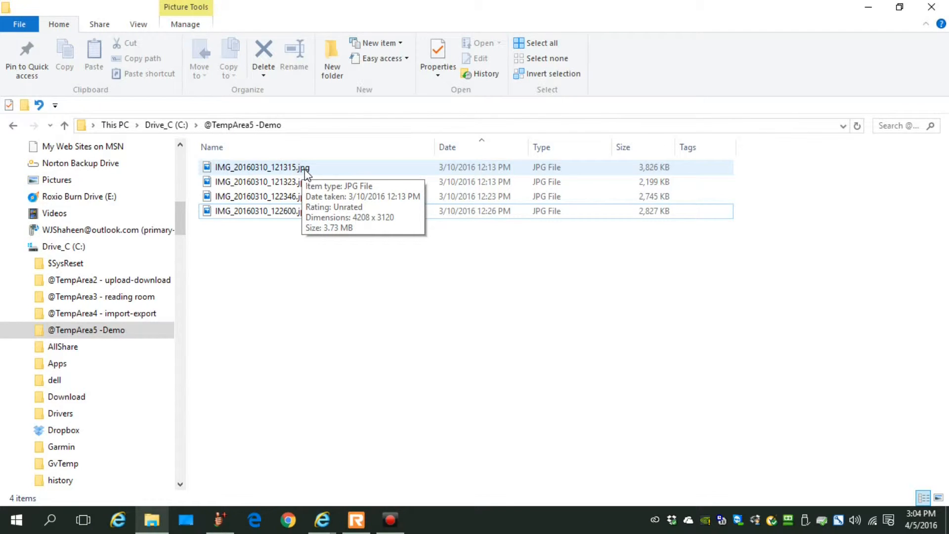
# - Select all four JPG photos in the Demo folder (11.3 MB) with Ctrl+A
pyautogui.click(261, 211)
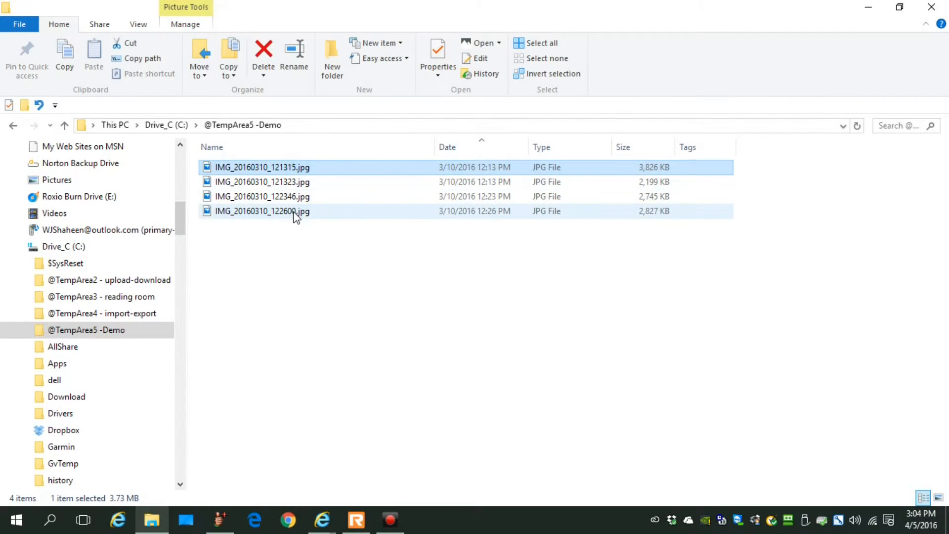
pyautogui.moveTo(306, 211)
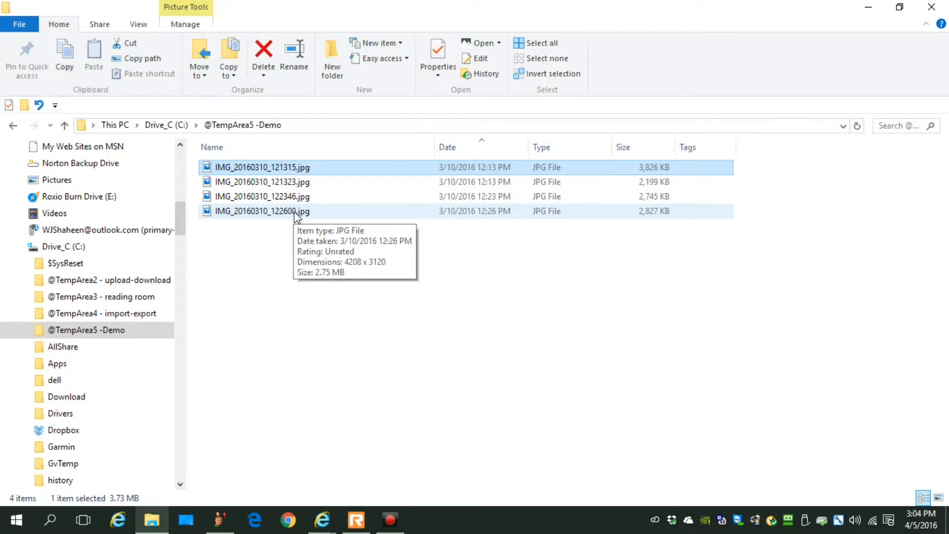
pyautogui.press('ctrl+a')
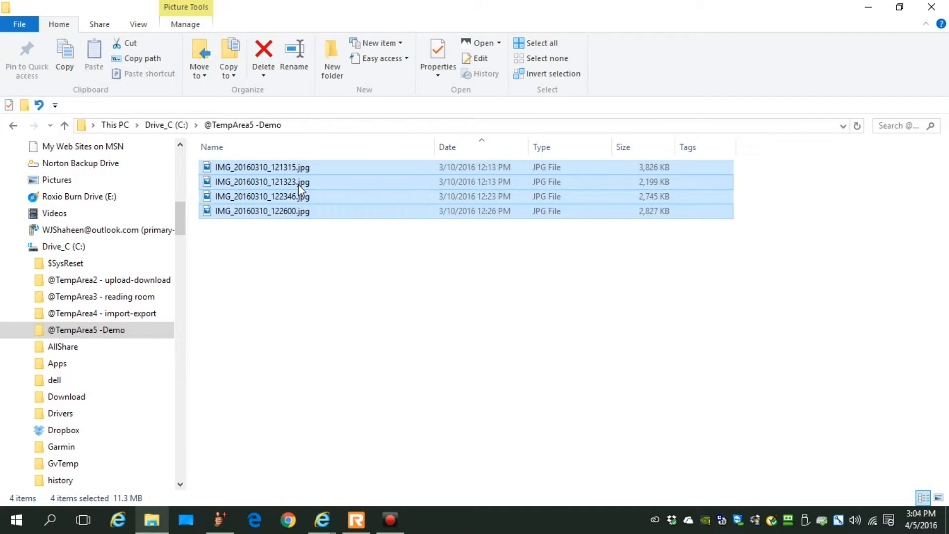
pyautogui.moveTo(296, 181)
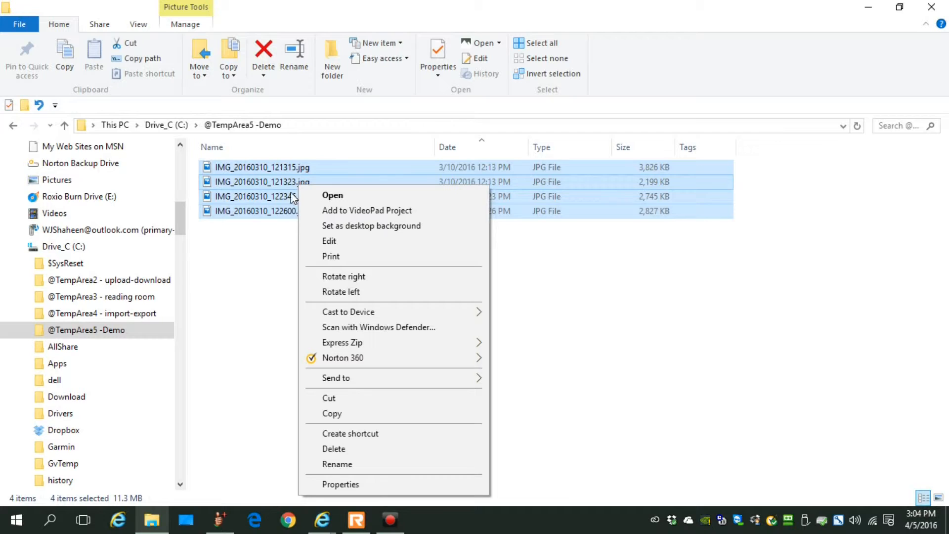
pyautogui.moveTo(241, 381)
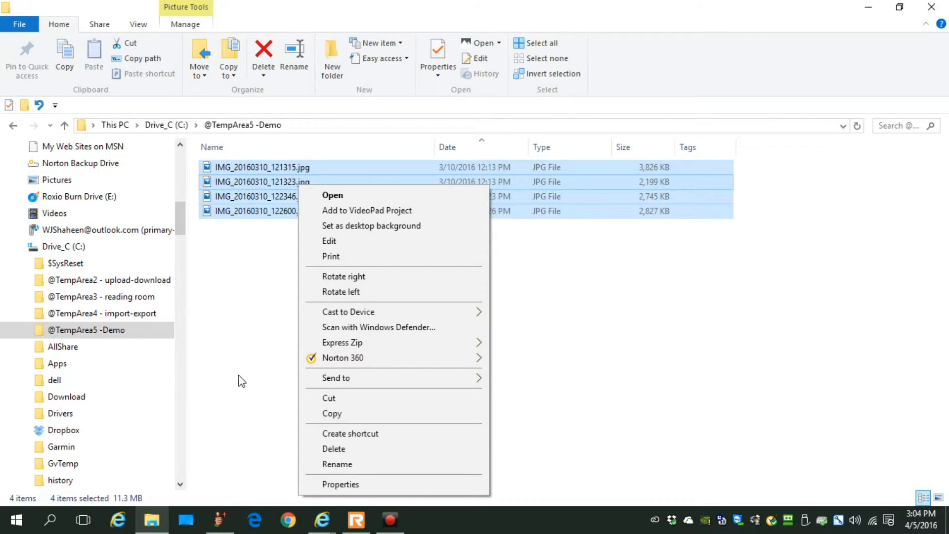
pyautogui.moveTo(363, 353)
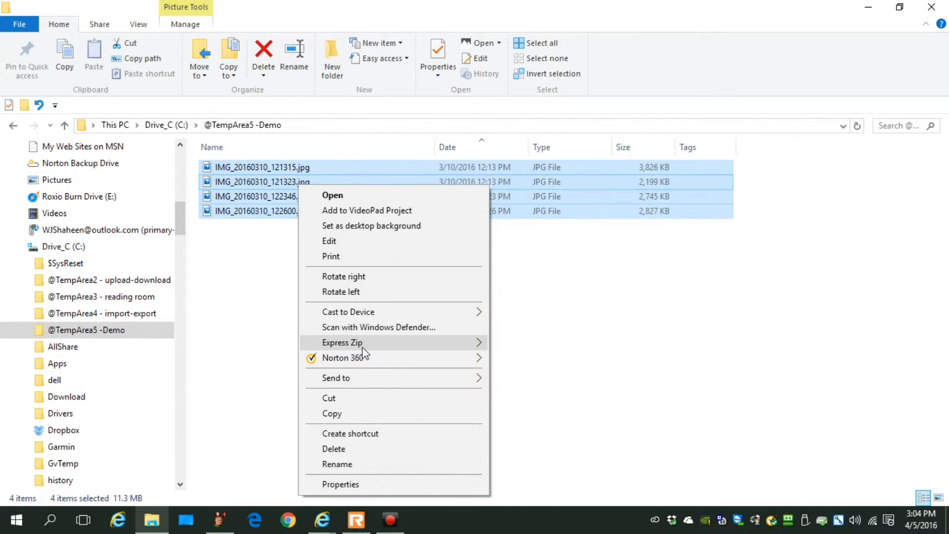
pyautogui.moveTo(341, 343)
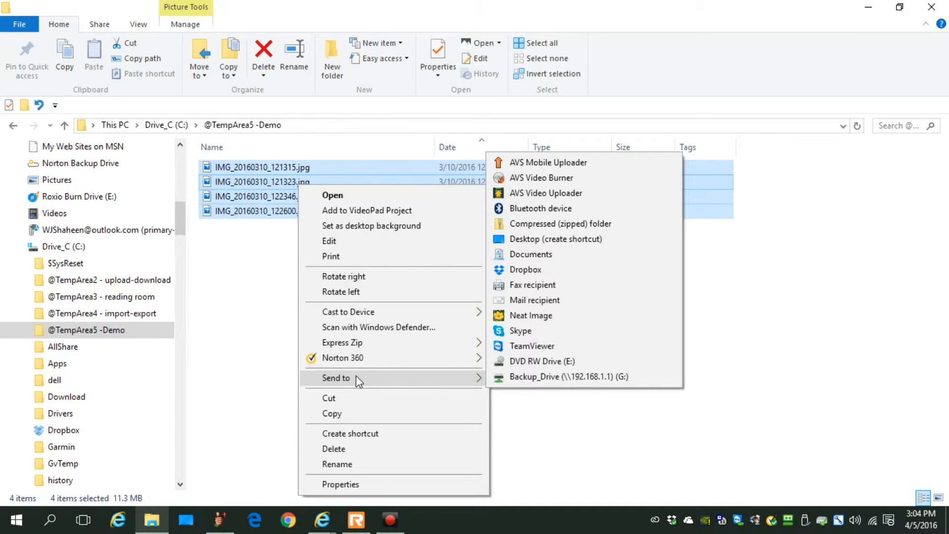
pyautogui.moveTo(560, 285)
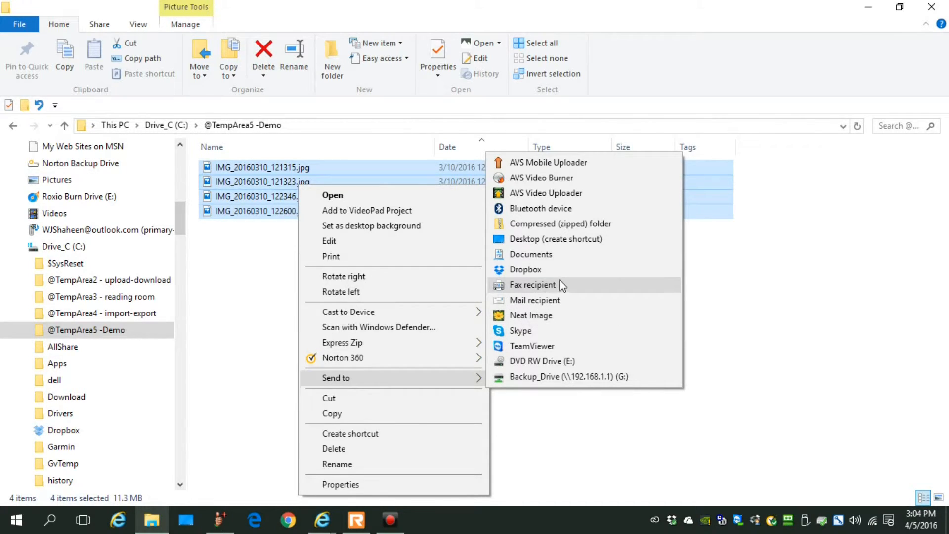
pyautogui.moveTo(561, 238)
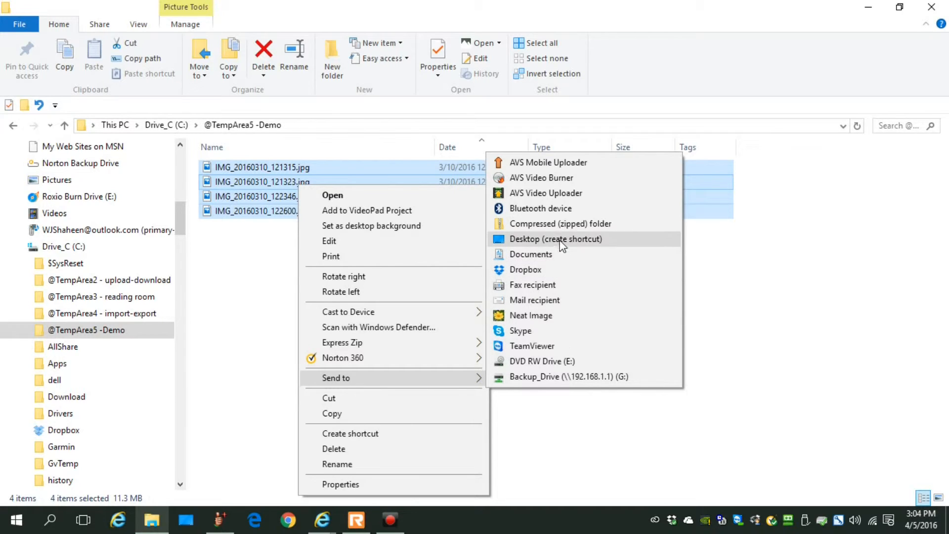
pyautogui.moveTo(560, 223)
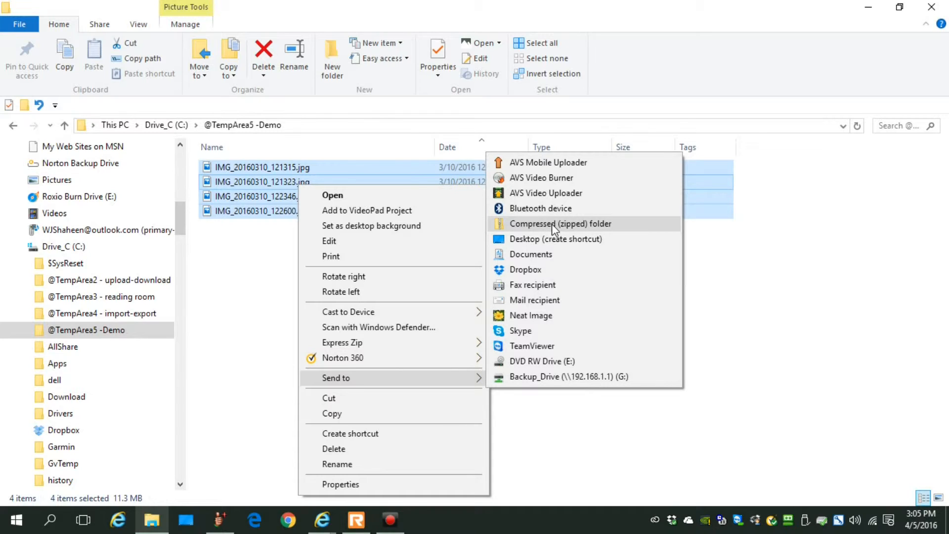
# - Compress the photos into sample.zip and open it from the expanded Demo folder tree
pyautogui.click(559, 224)
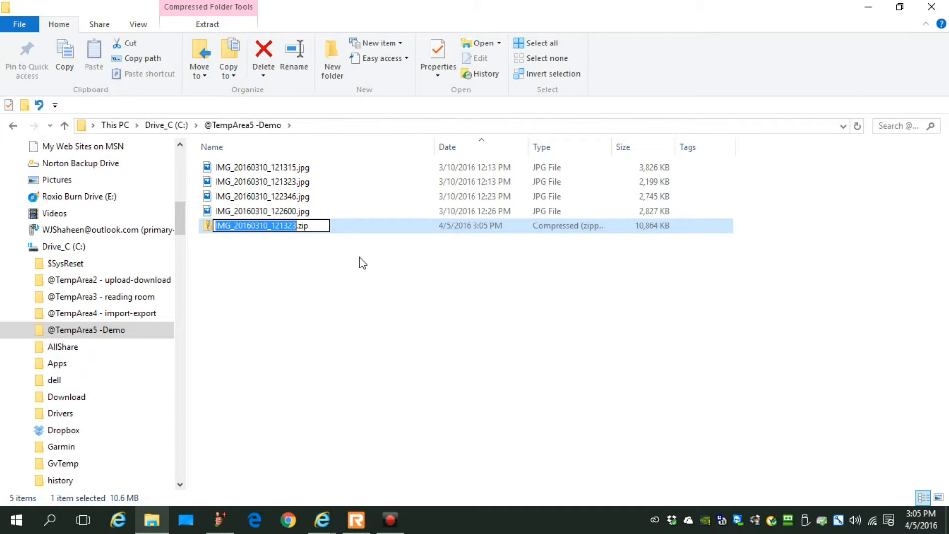
pyautogui.write('sample.zip')
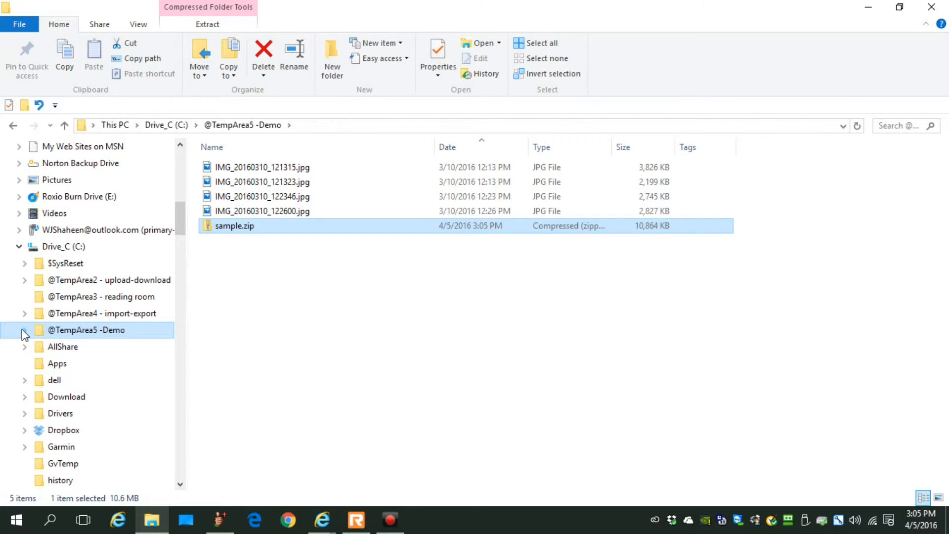
pyautogui.click(25, 329)
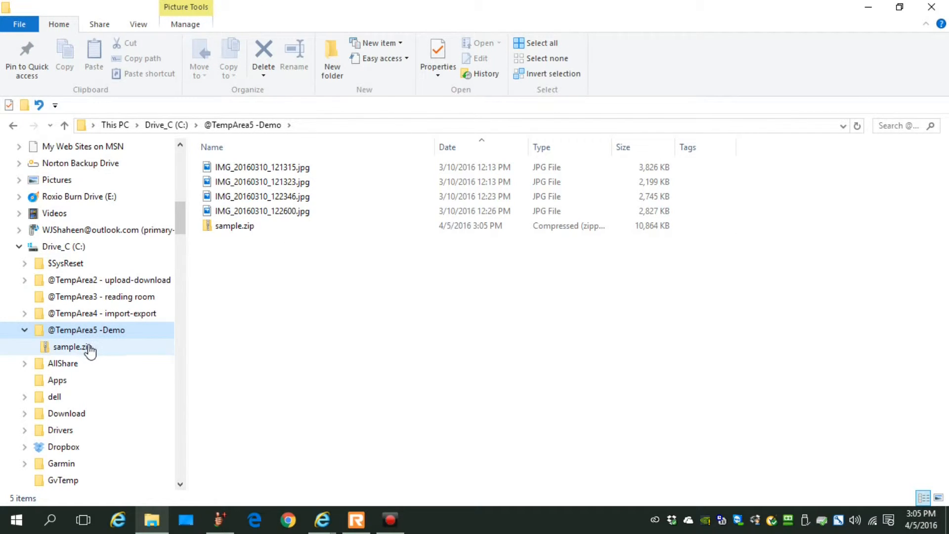
pyautogui.doubleClick(72, 346)
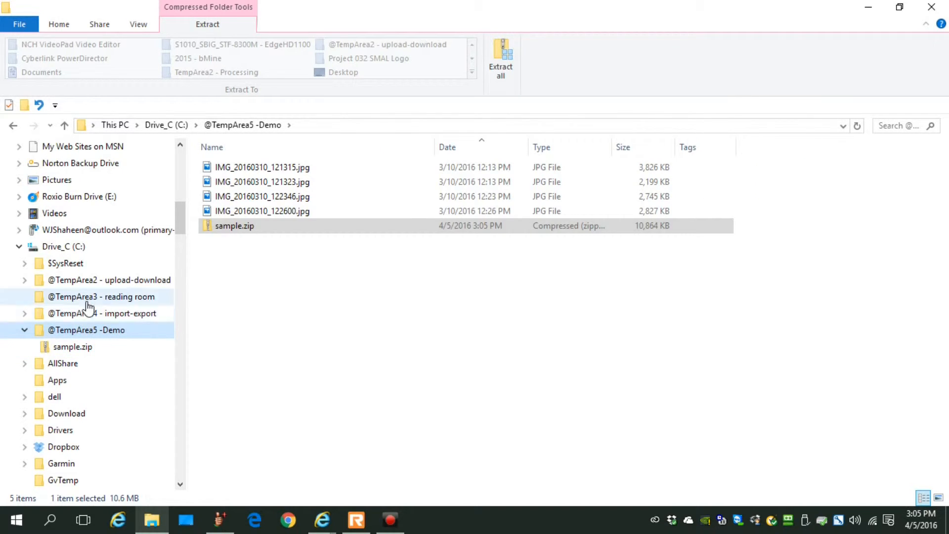
pyautogui.moveTo(234, 226)
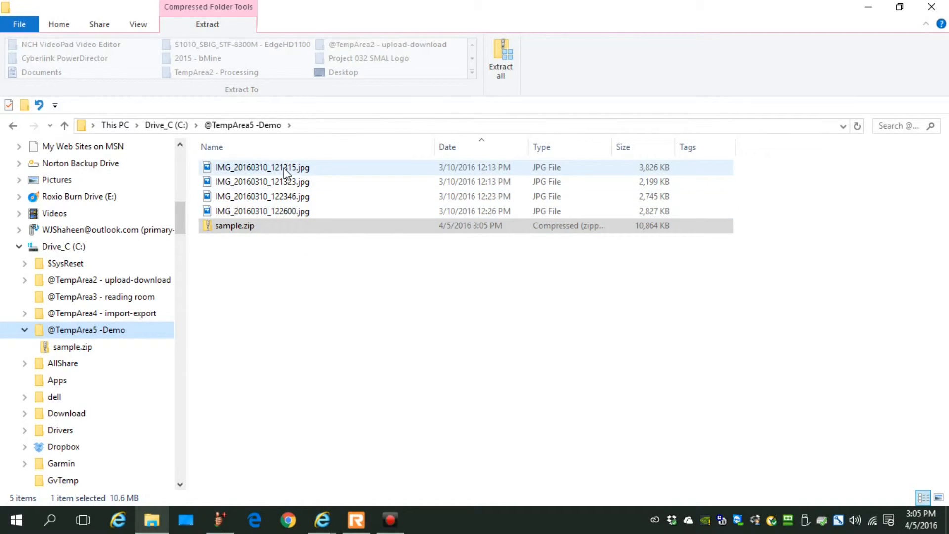
pyautogui.click(234, 226)
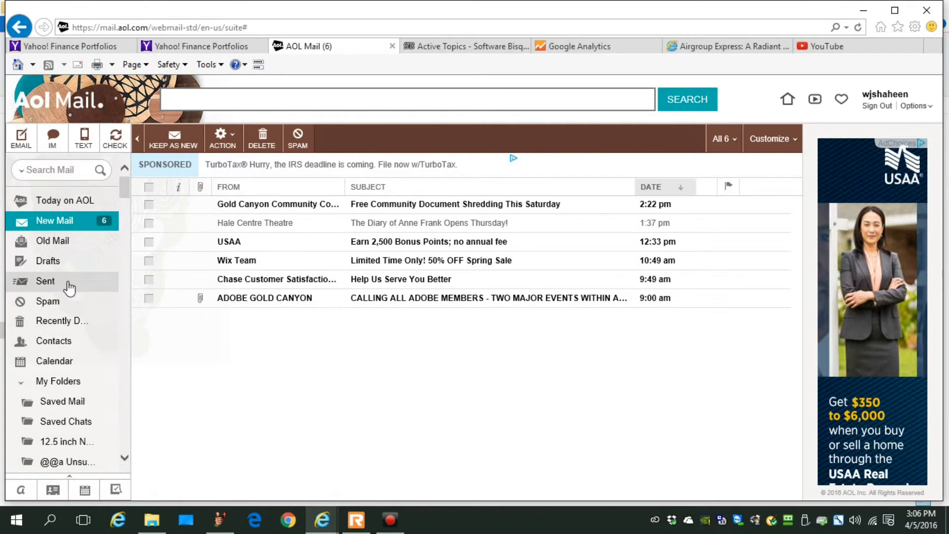
# - Open Old Mail, view and close a message, then scroll to the star party reply
pyautogui.click(52, 241)
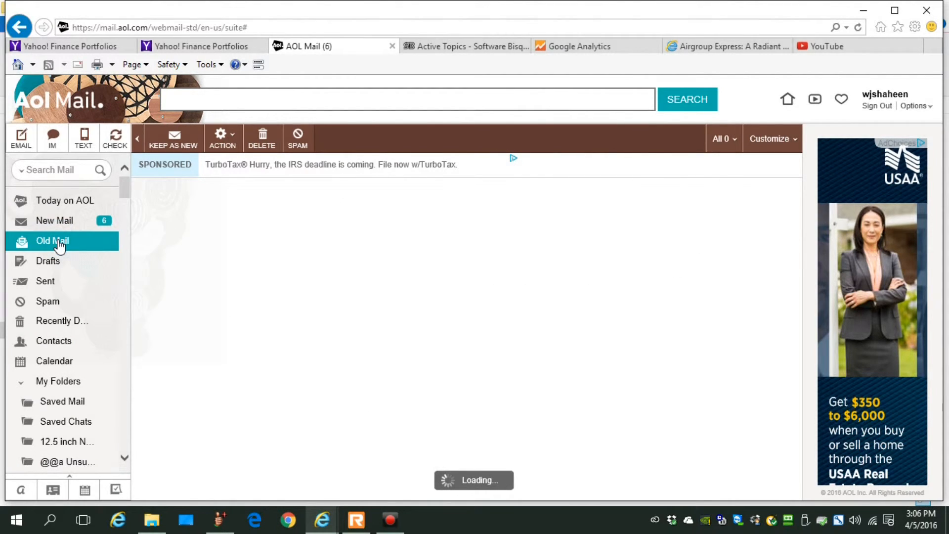
pyautogui.click(53, 241)
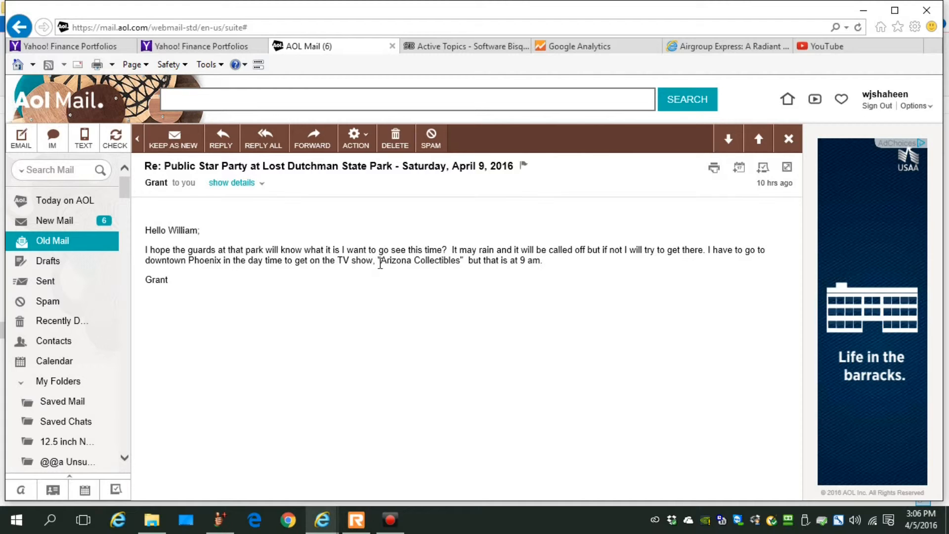
pyautogui.moveTo(788, 138)
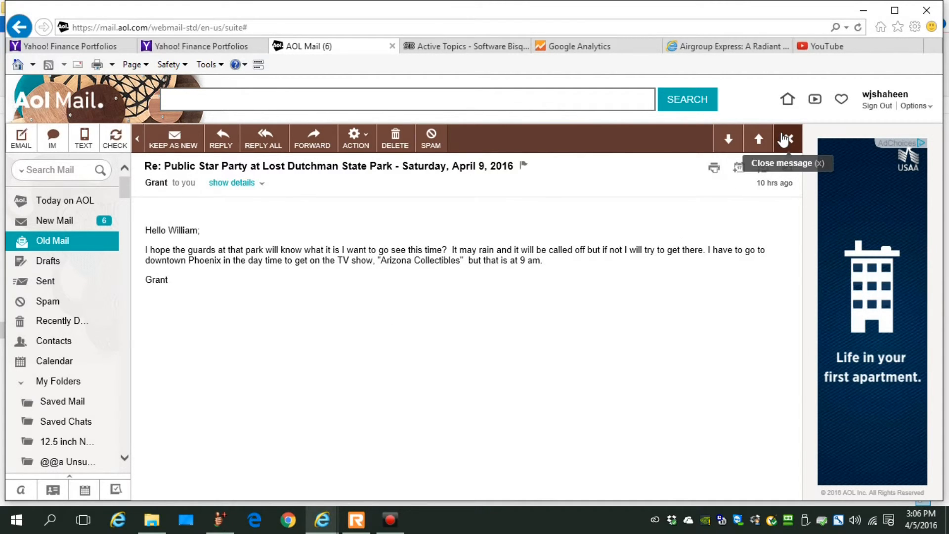
pyautogui.click(787, 137)
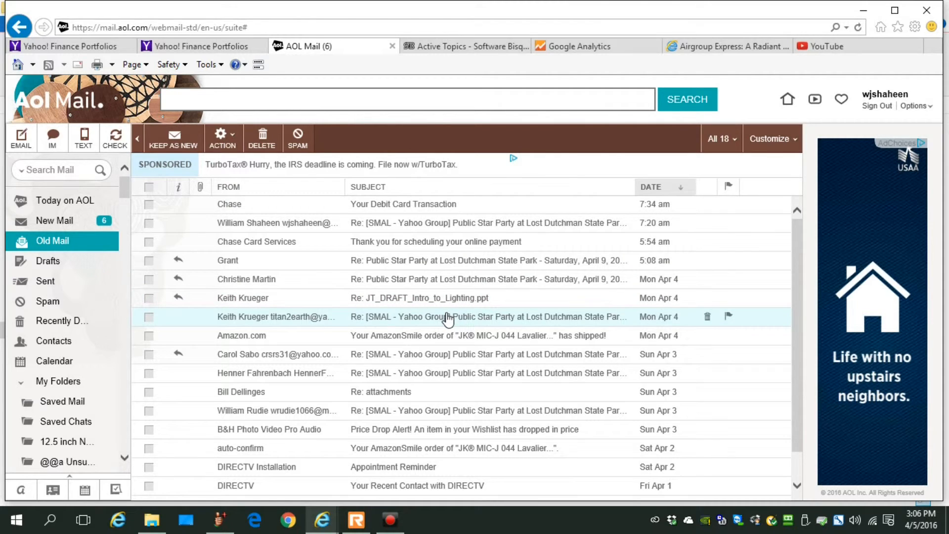
pyautogui.moveTo(450, 336)
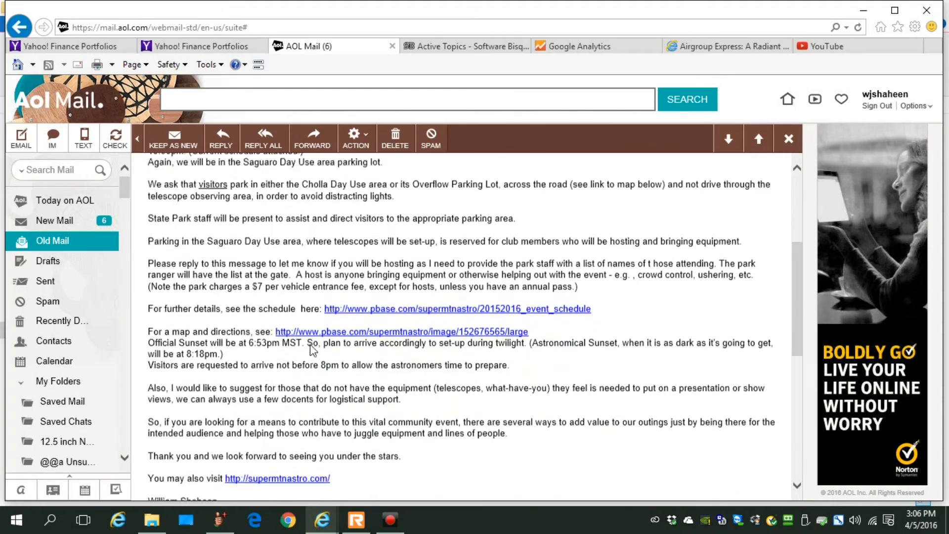
pyautogui.scroll(-3)
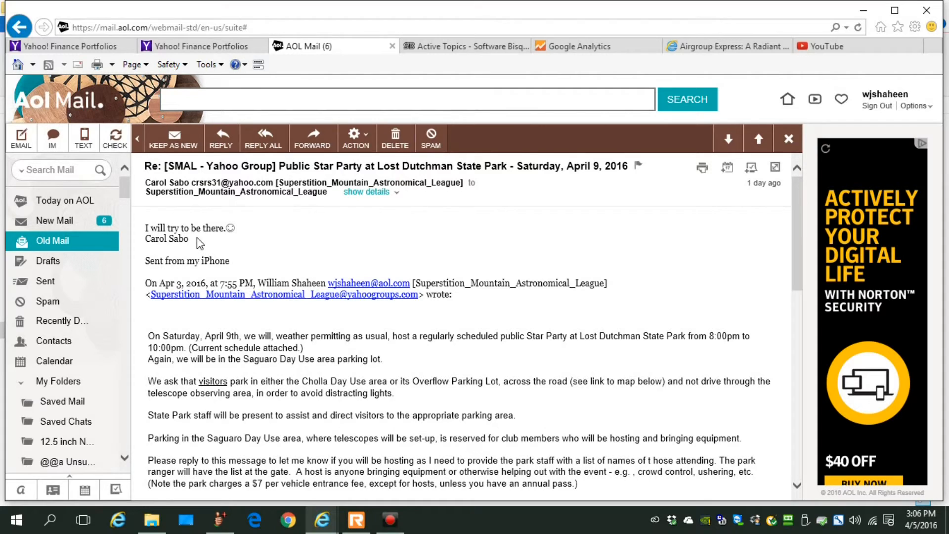
pyautogui.moveTo(175, 218)
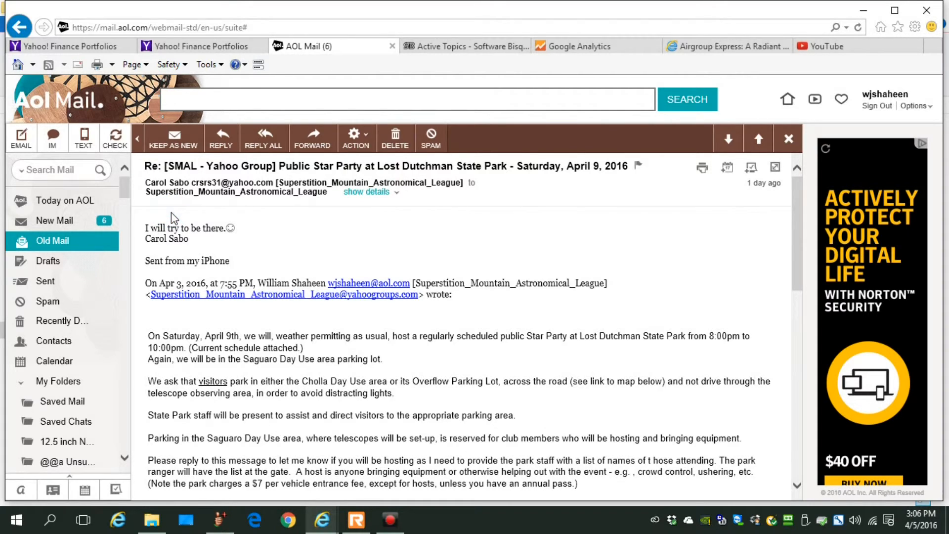
pyautogui.moveTo(220, 136)
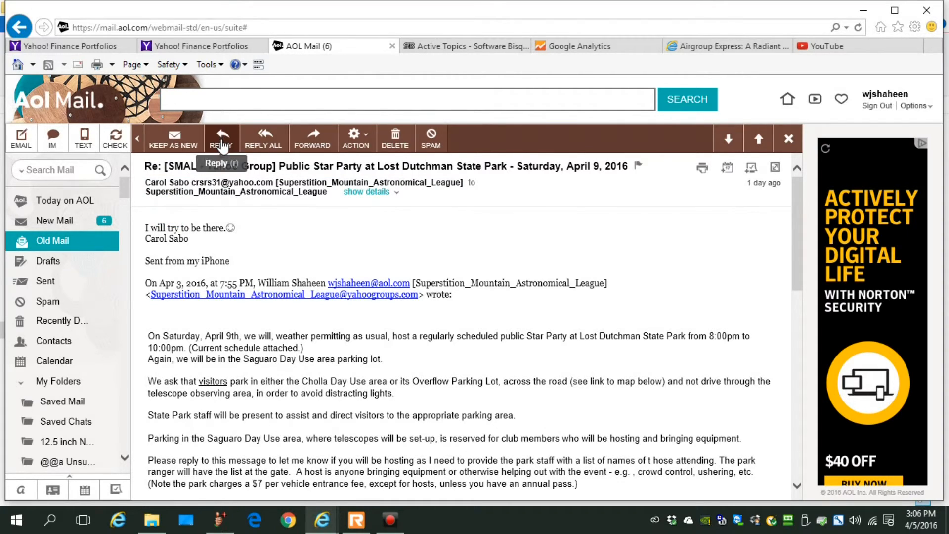
# - Reply 'Hi, Carol - thanks for joining.' signed Bill, scrolling through the quoted text
pyautogui.click(221, 137)
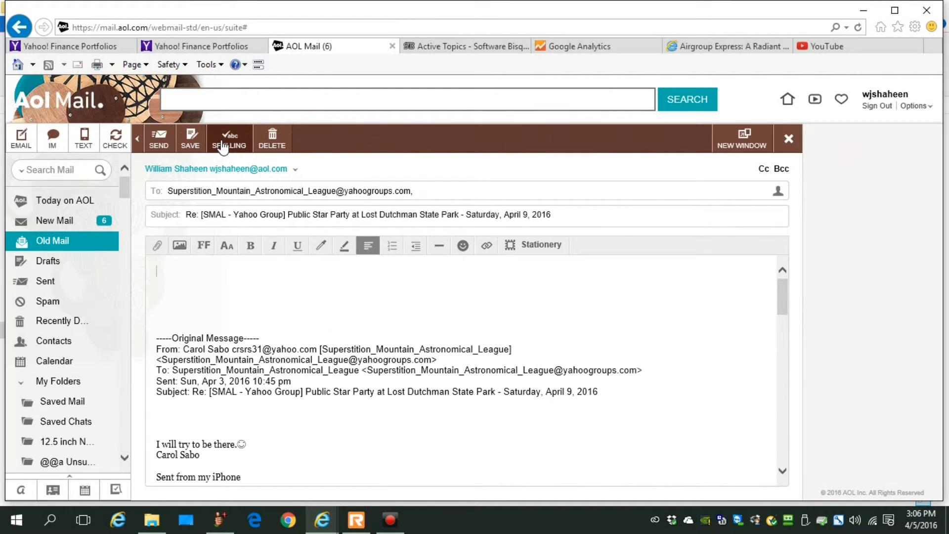
pyautogui.write('Hi,')
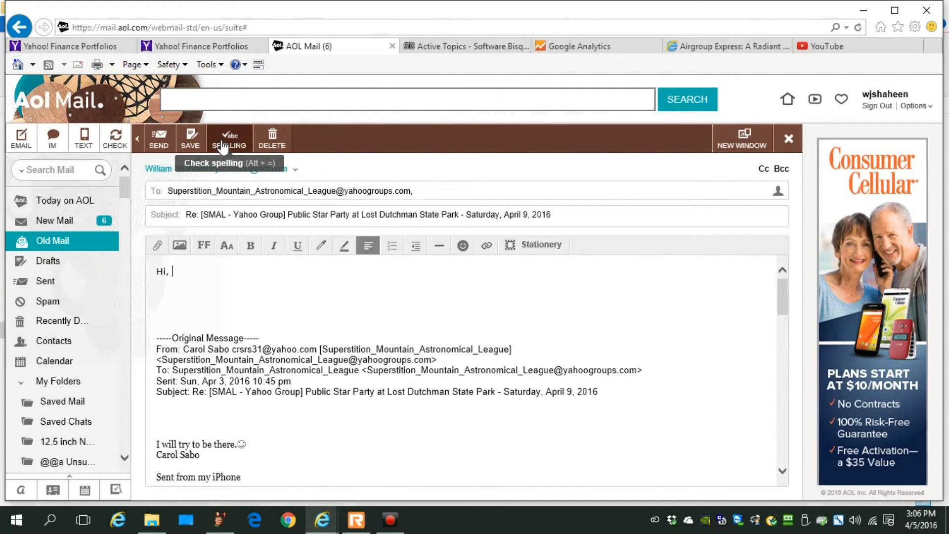
pyautogui.write('Carol -')
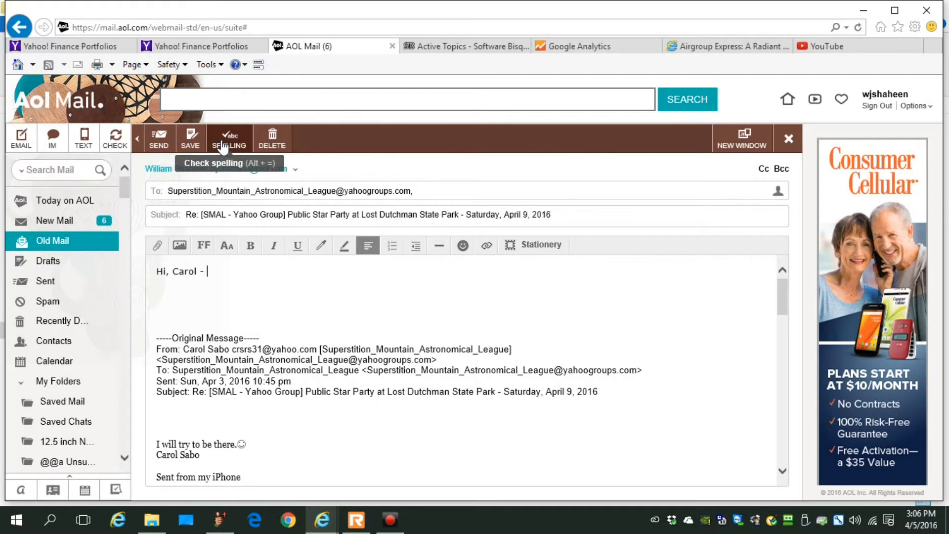
pyautogui.write('thanks for')
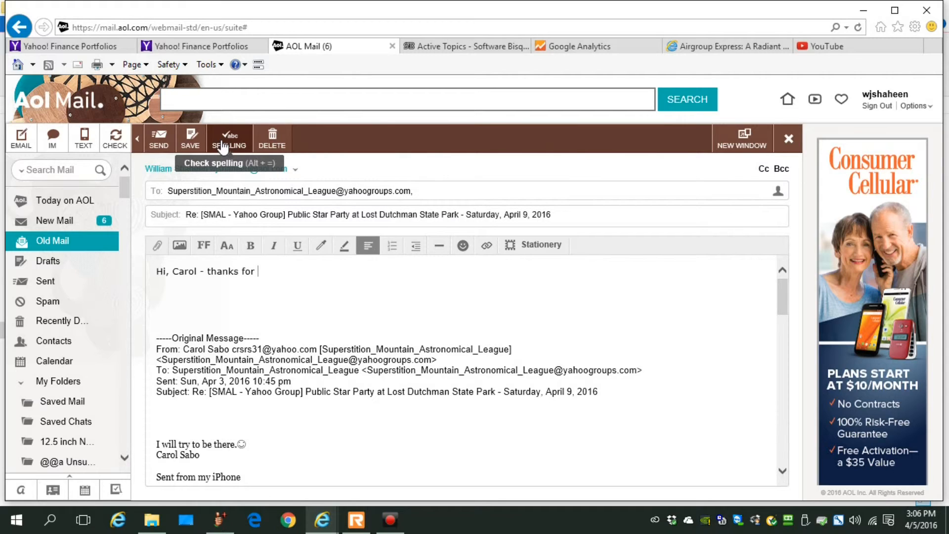
pyautogui.write('joining.')
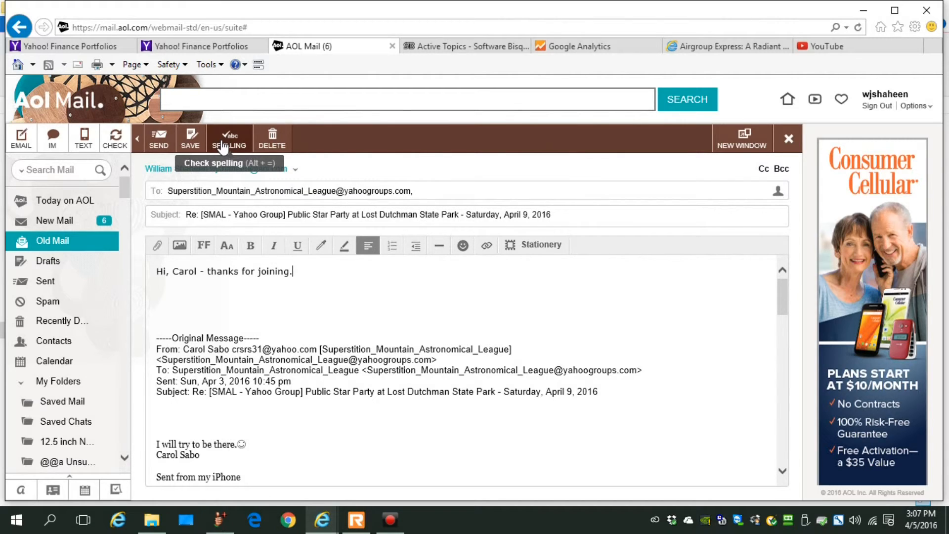
pyautogui.write('Bill')
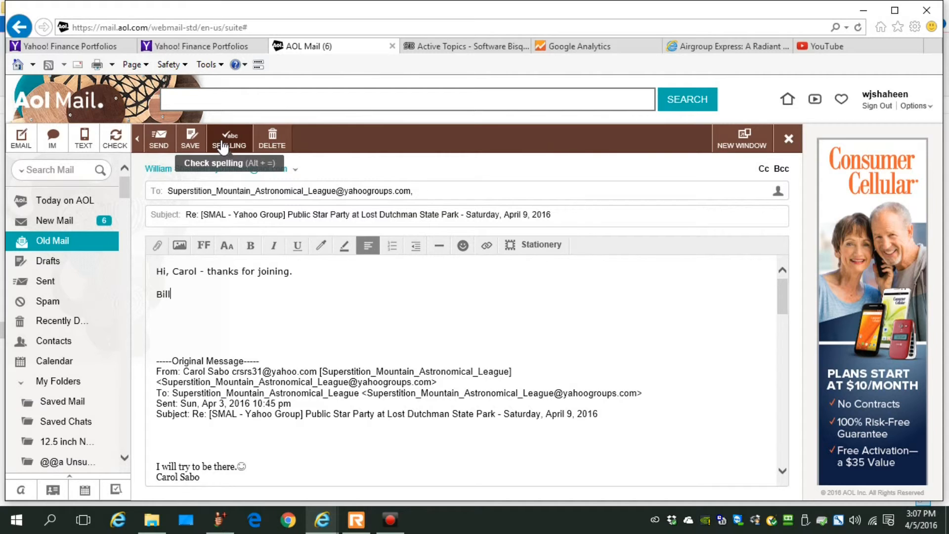
pyautogui.scroll(-3)
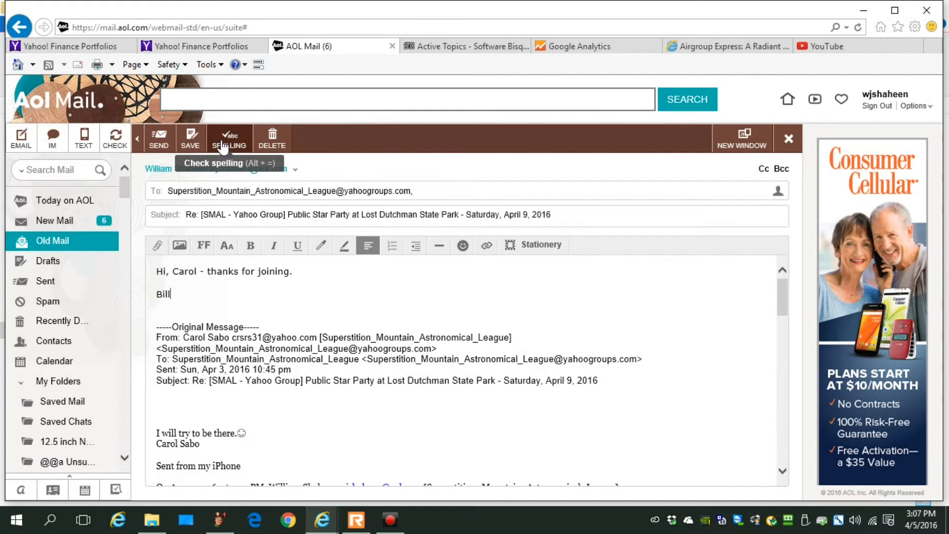
pyautogui.scroll(-3)
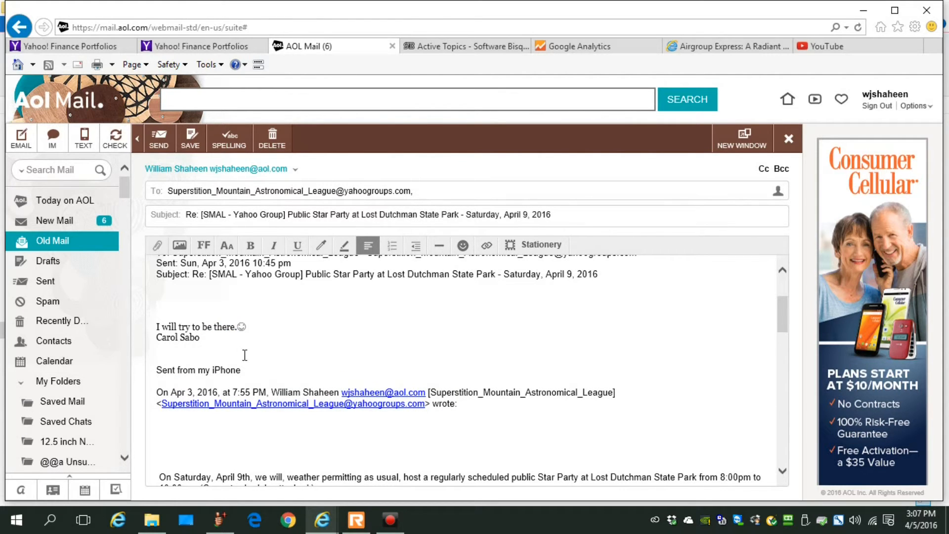
pyautogui.scroll(-3)
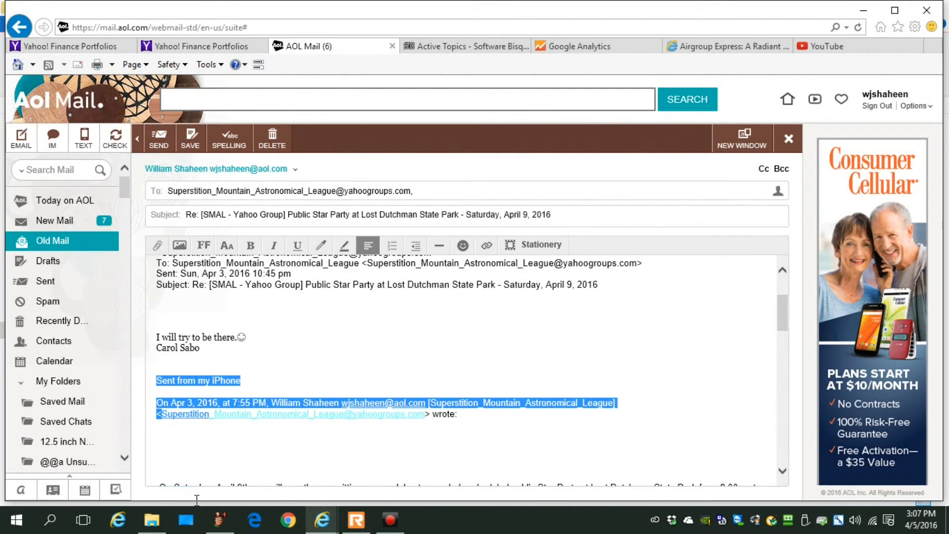
pyautogui.scroll(-3)
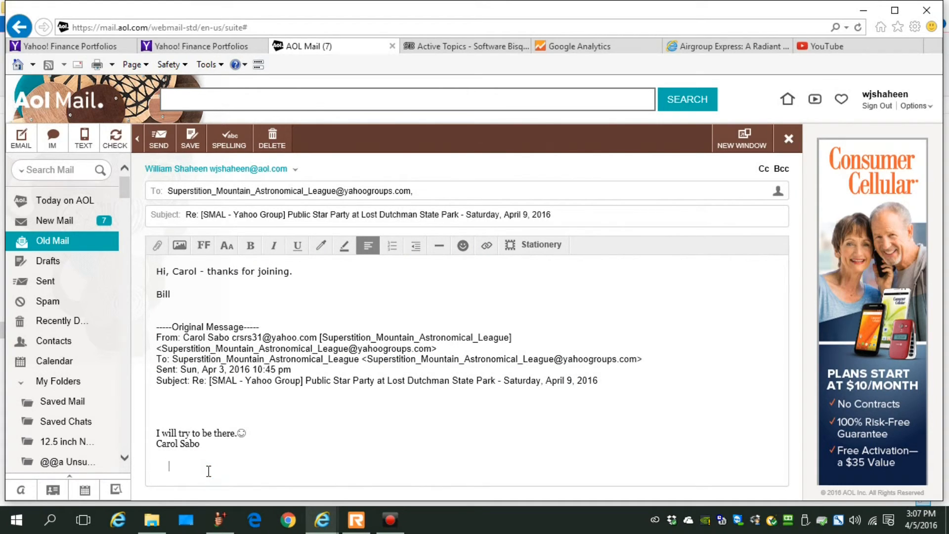
pyautogui.moveTo(261, 246)
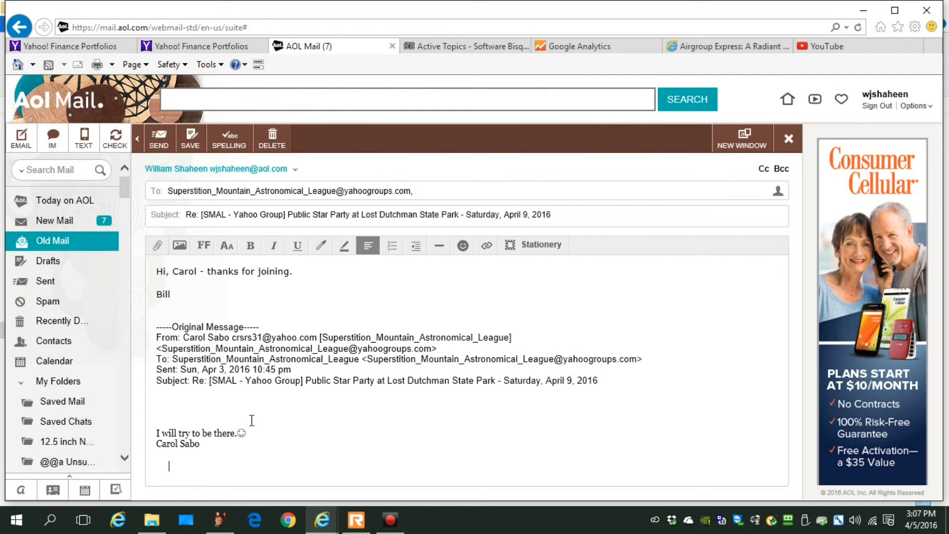
pyautogui.click(159, 138)
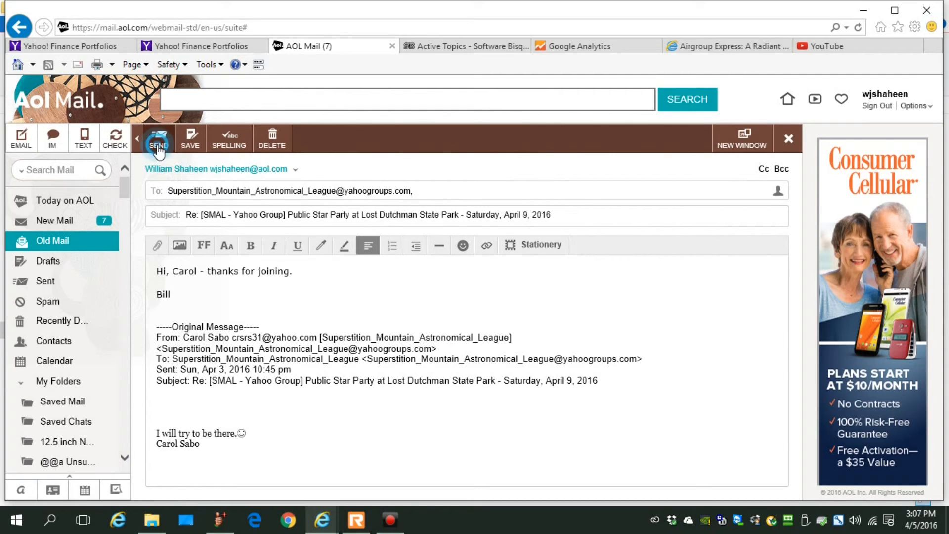
pyautogui.click(158, 138)
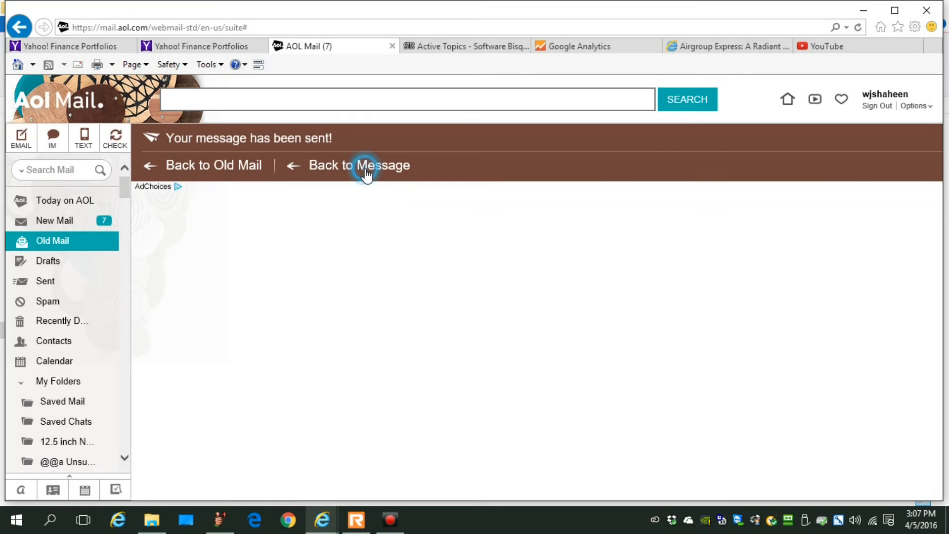
pyautogui.click(359, 165)
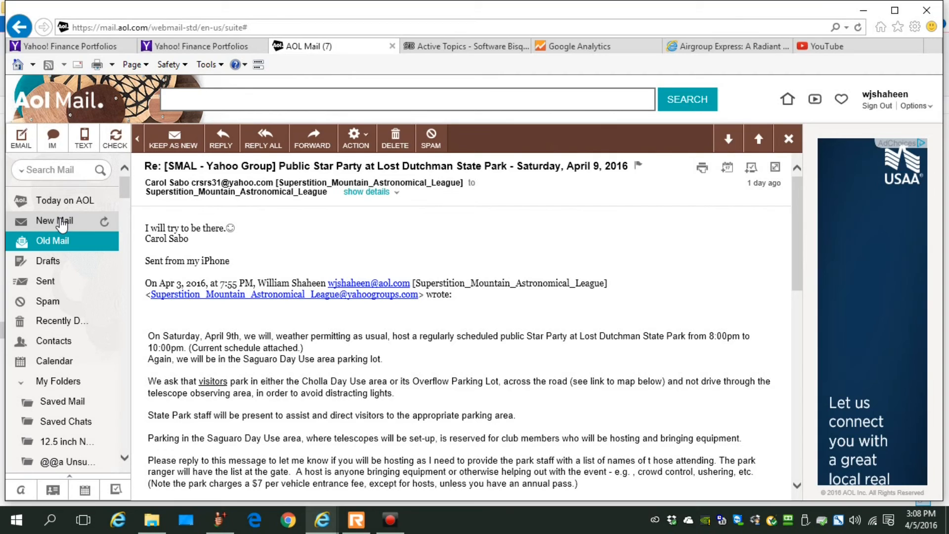
pyautogui.click(54, 221)
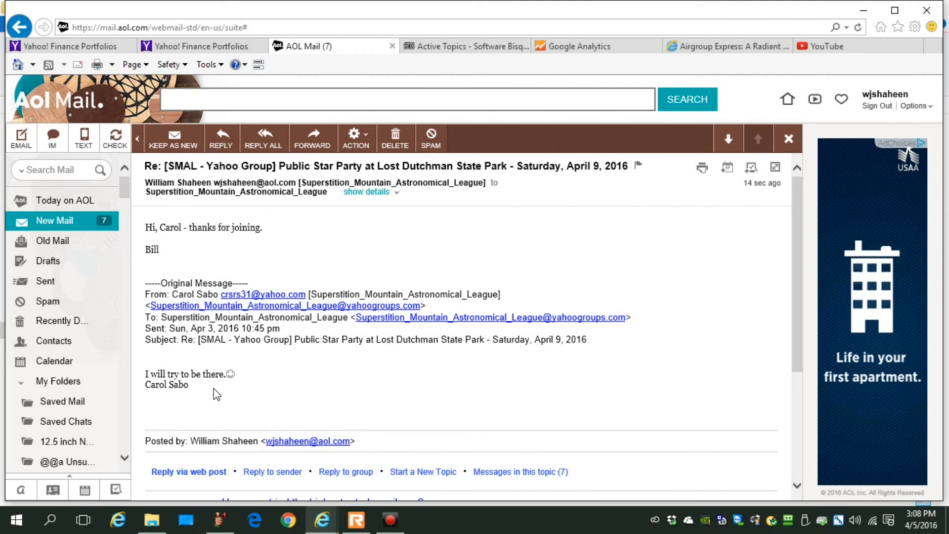
pyautogui.scroll(-3)
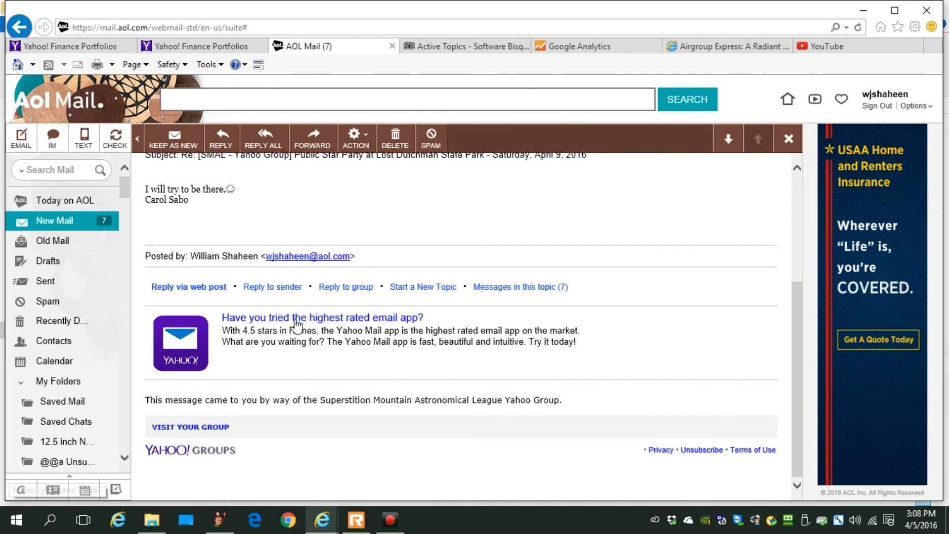
pyautogui.moveTo(497, 309)
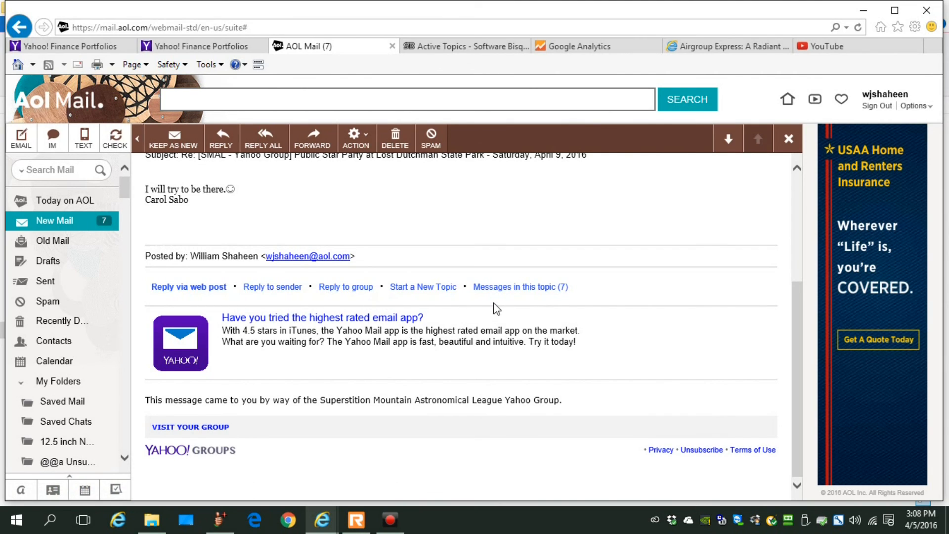
pyautogui.moveTo(474, 316)
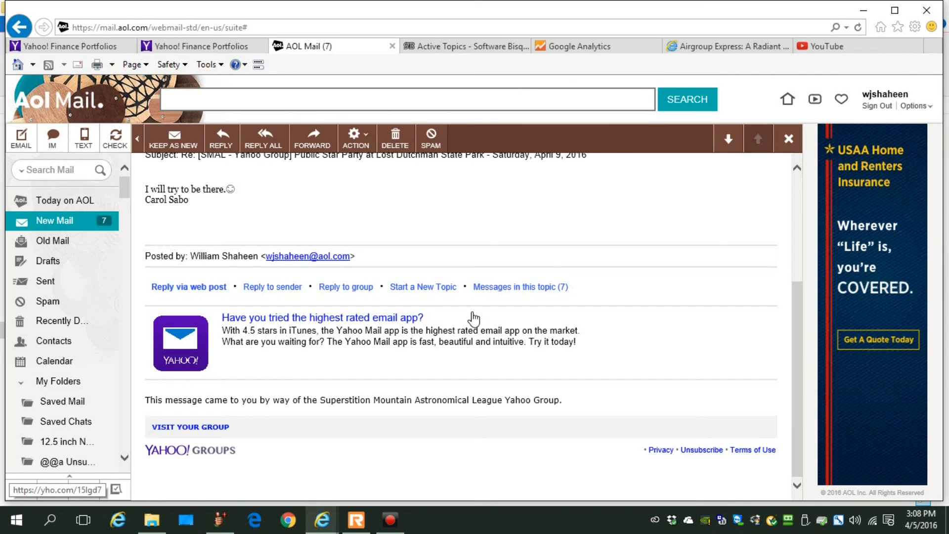
pyautogui.moveTo(426, 220)
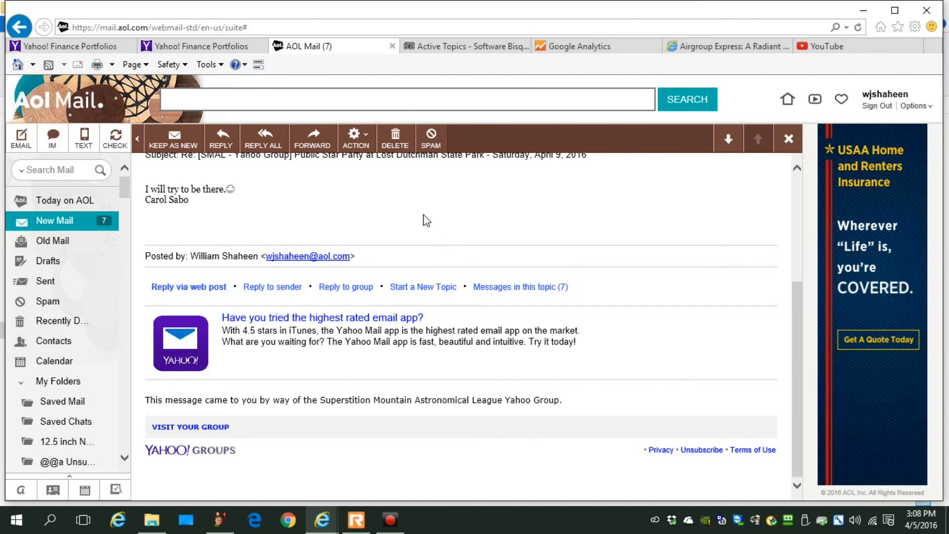